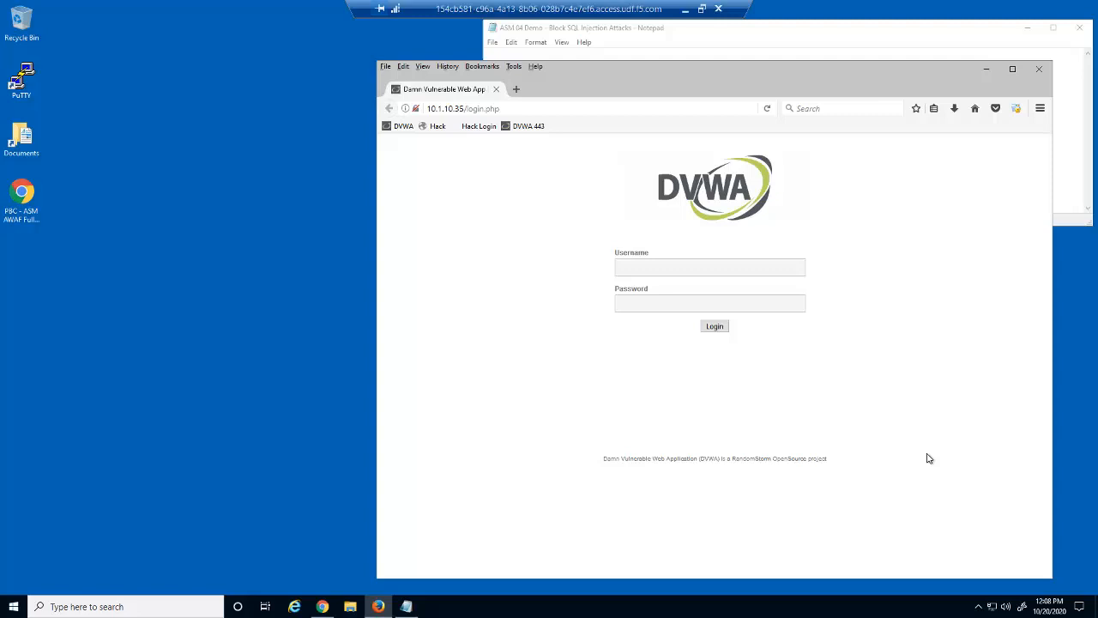
{"action": "mouse_move", "coordinate": [828, 102]}
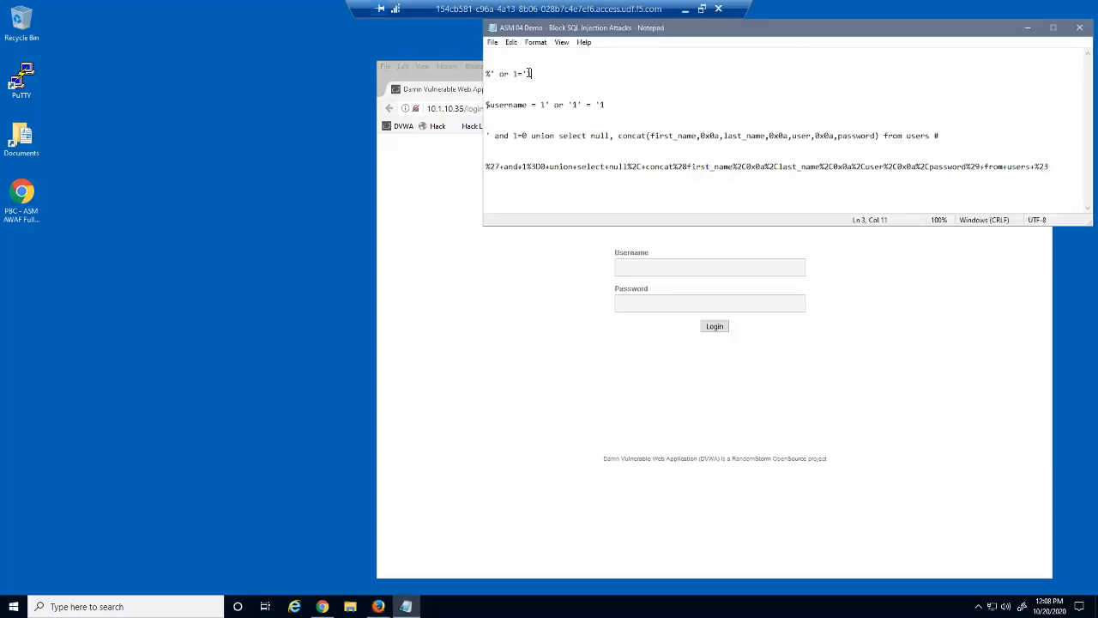
Step: Try the copied injection string on the DVWA login, then log in as hacker
{"action": "right_click", "coordinate": [507, 73]}
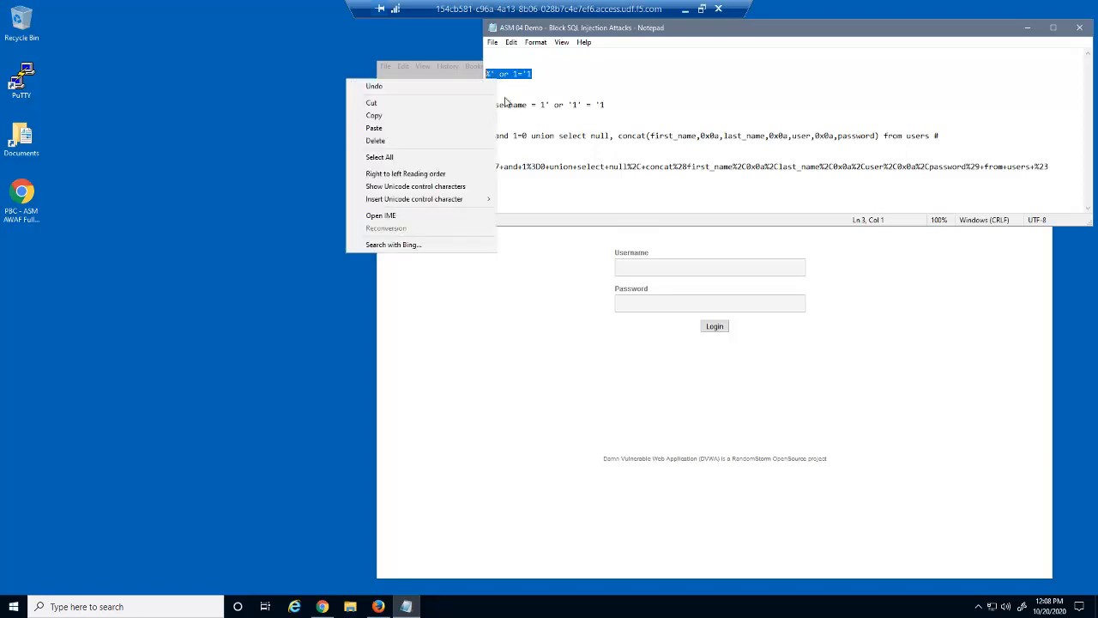
{"action": "left_click", "coordinate": [710, 266]}
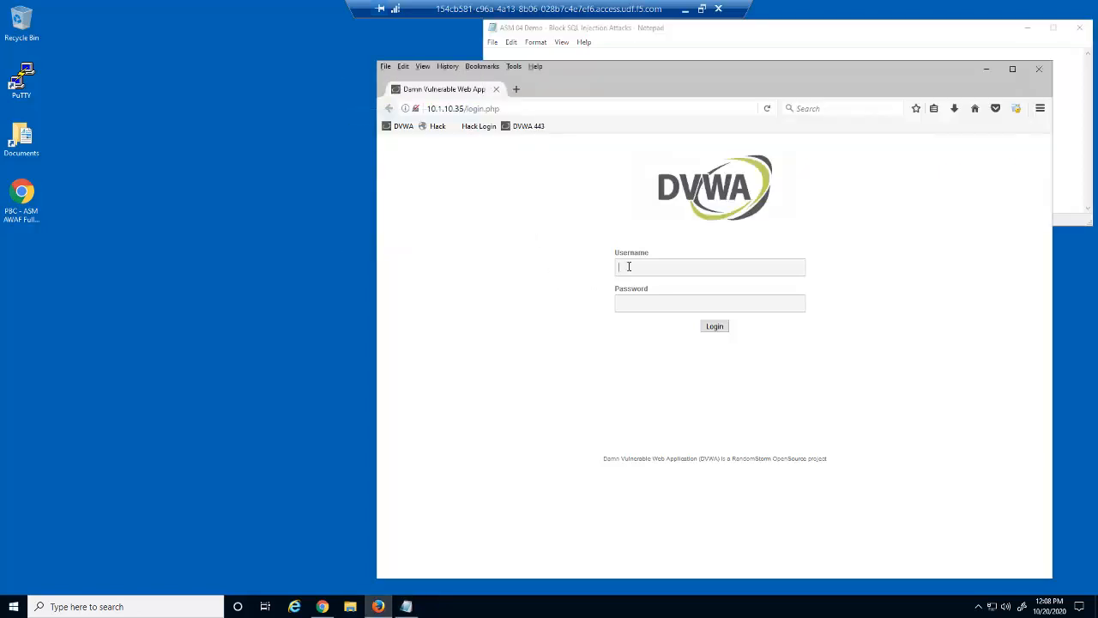
{"action": "mouse_move", "coordinate": [668, 332]}
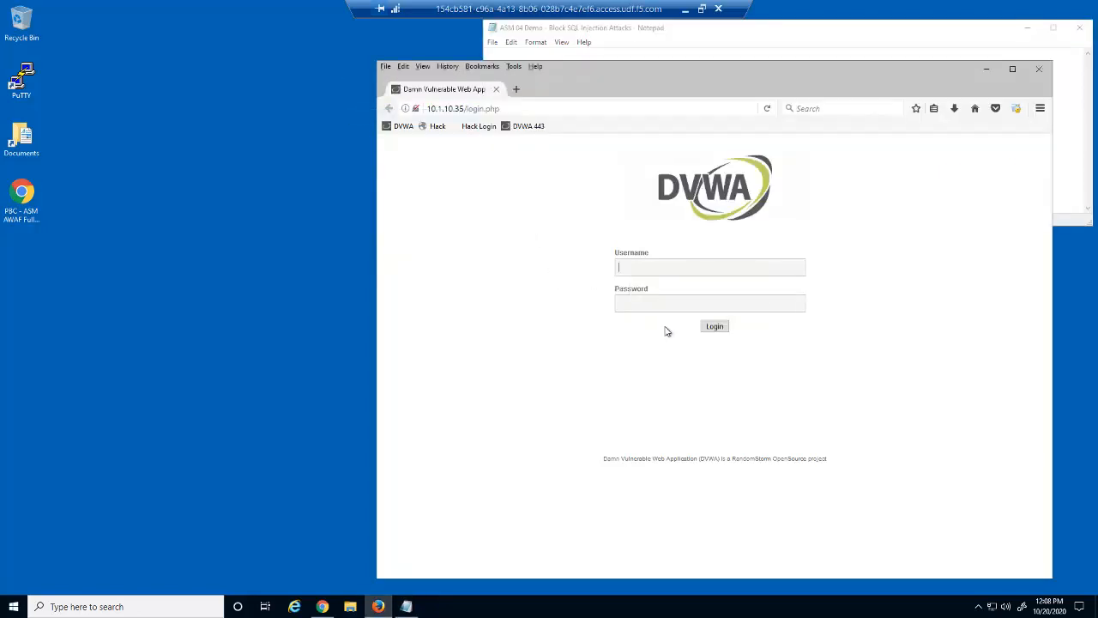
{"action": "left_click", "coordinate": [715, 326]}
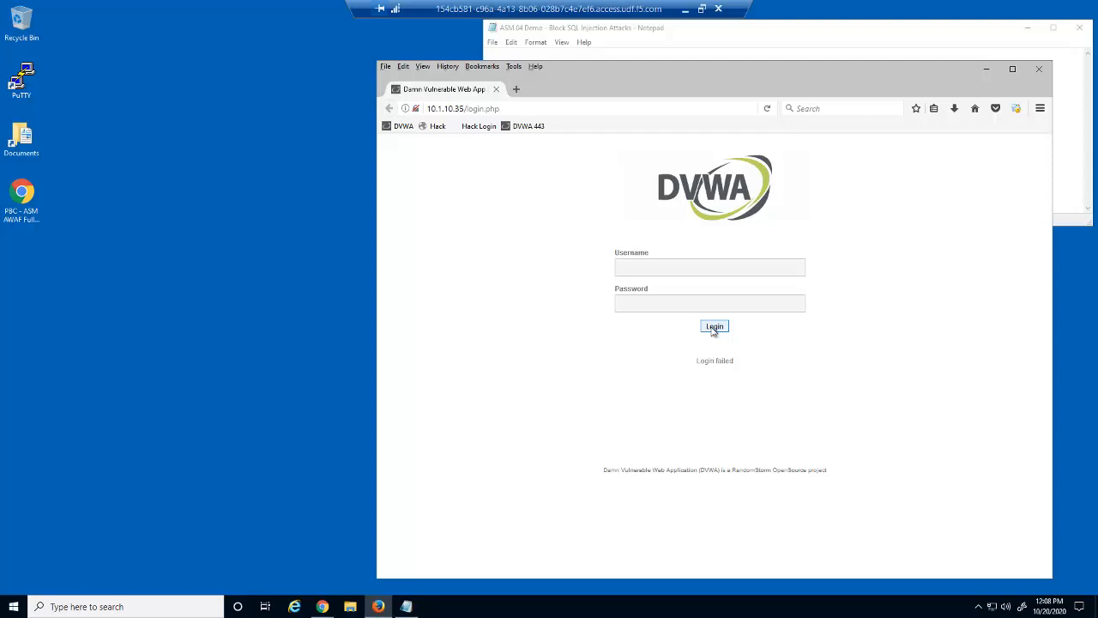
{"action": "type", "text": "hacker"}
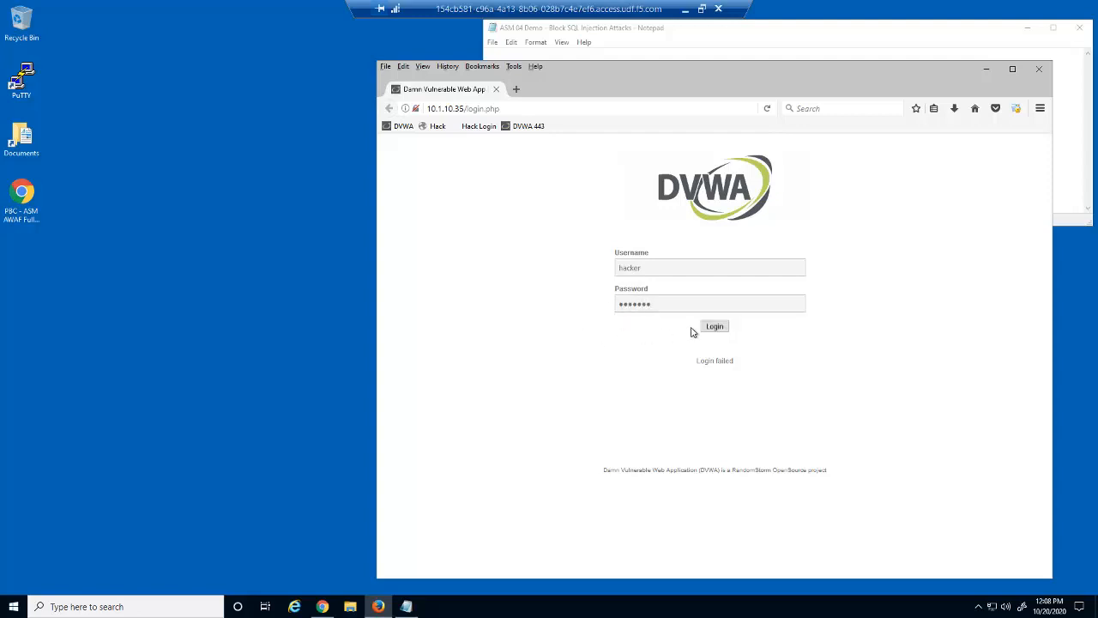
{"action": "left_click", "coordinate": [714, 326]}
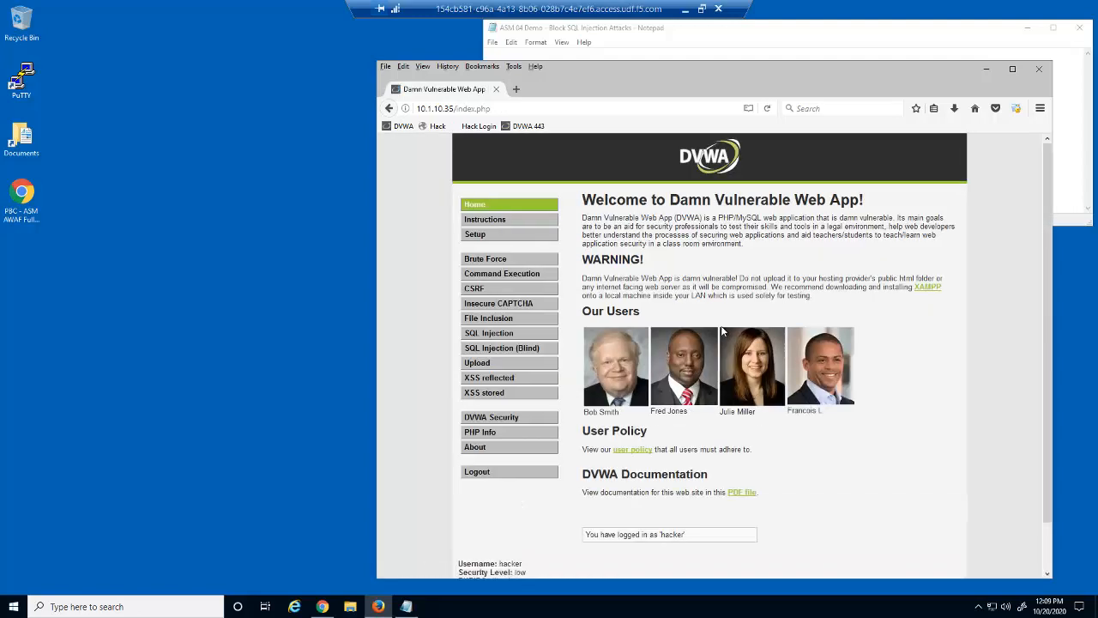
Step: Submit the always-true 1' or '1' = '1 injection as the SQL Injection page's User ID
{"action": "left_click", "coordinate": [489, 333]}
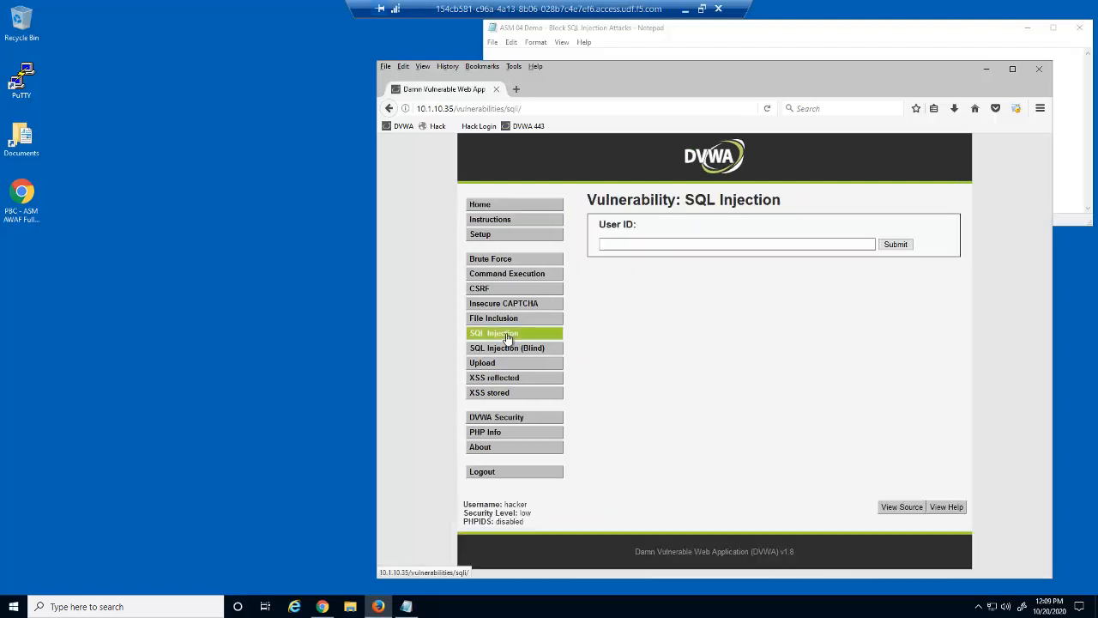
{"action": "left_click", "coordinate": [601, 28]}
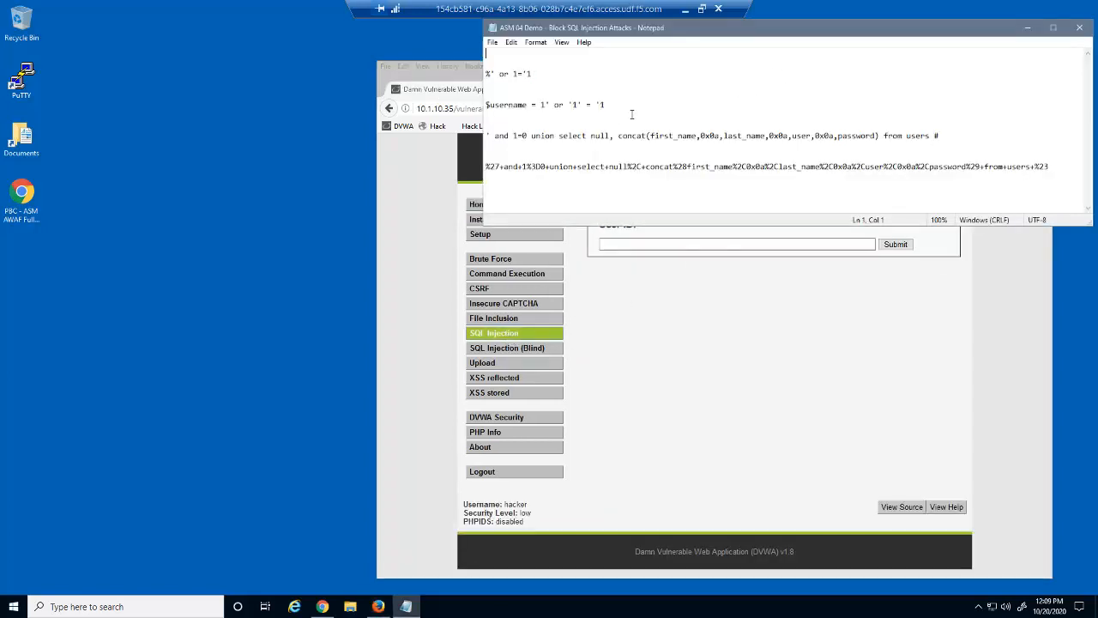
{"action": "triple_click", "coordinate": [545, 105]}
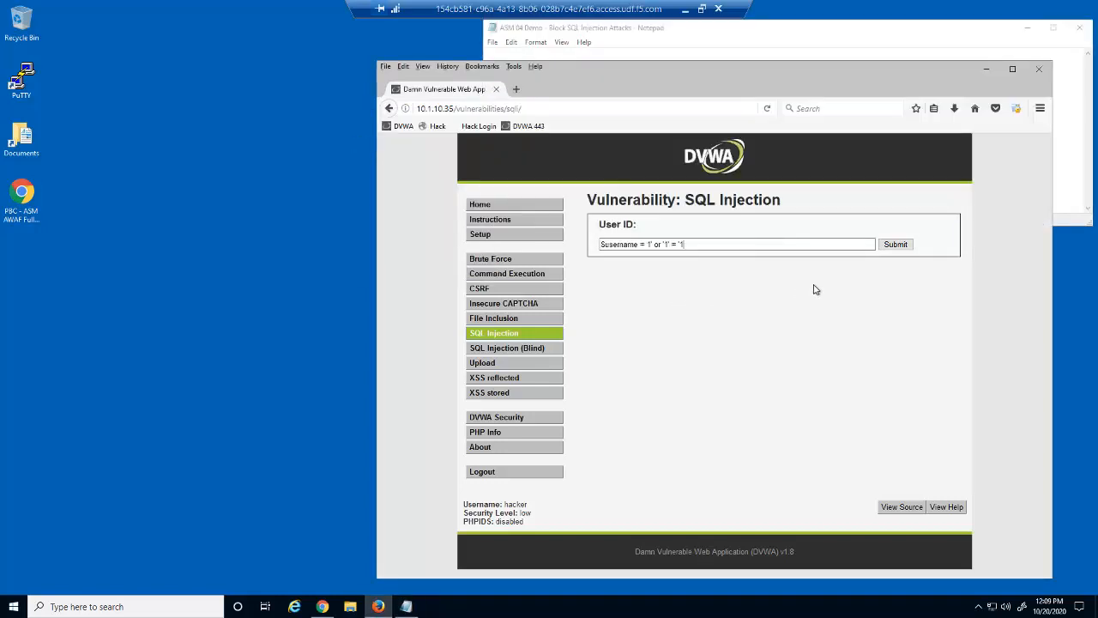
{"action": "left_click", "coordinate": [896, 243]}
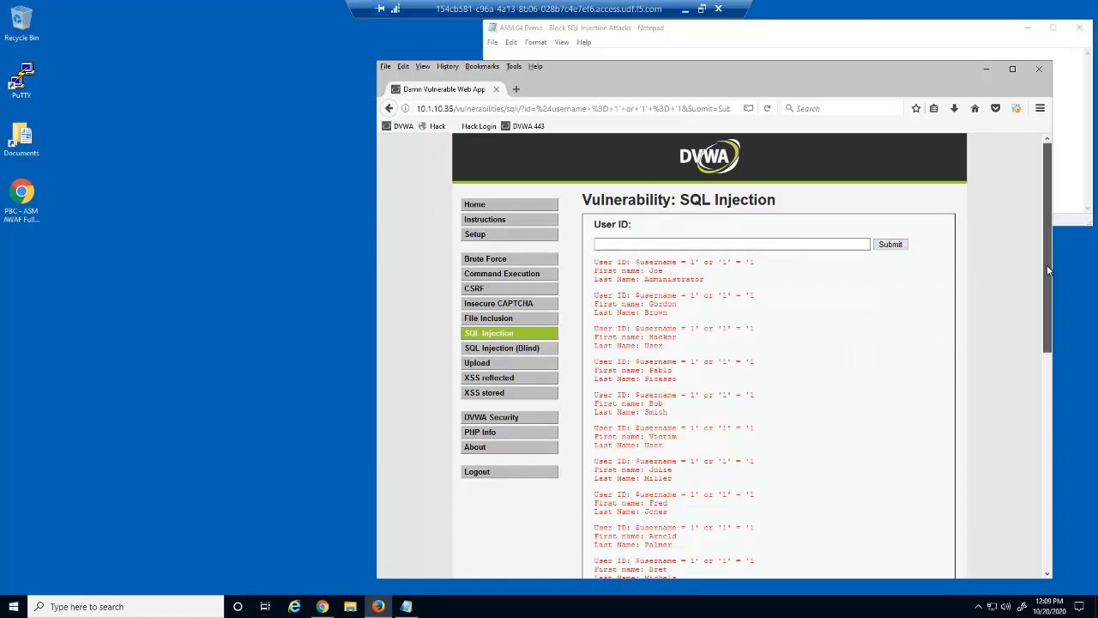
{"action": "scroll", "scroll_direction": "down", "scroll_amount": 3}
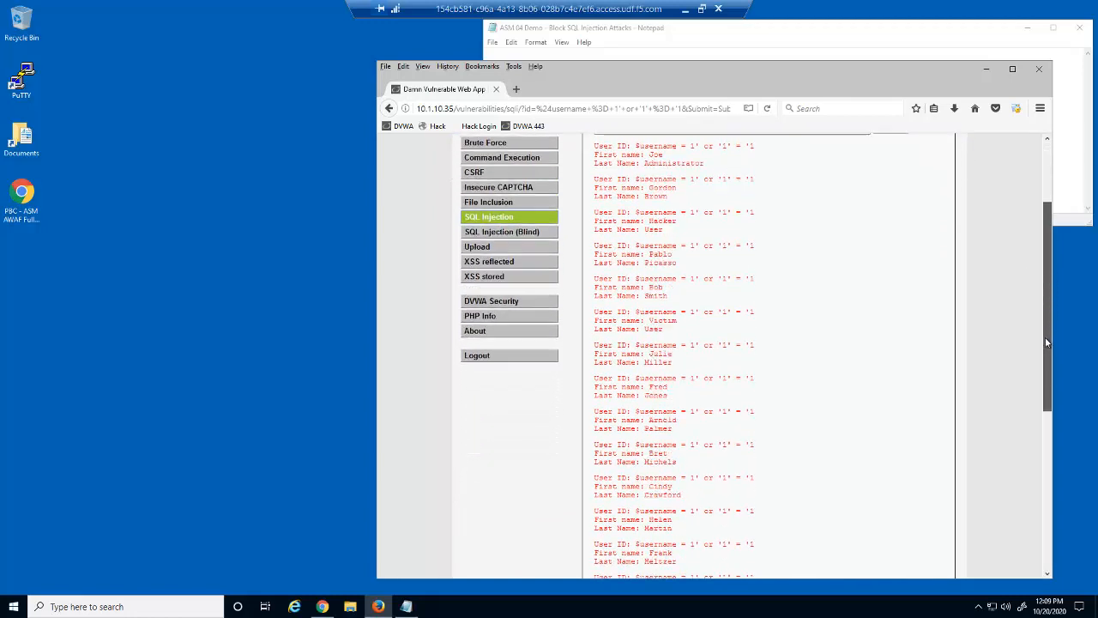
{"action": "scroll", "scroll_direction": "down", "scroll_amount": 3}
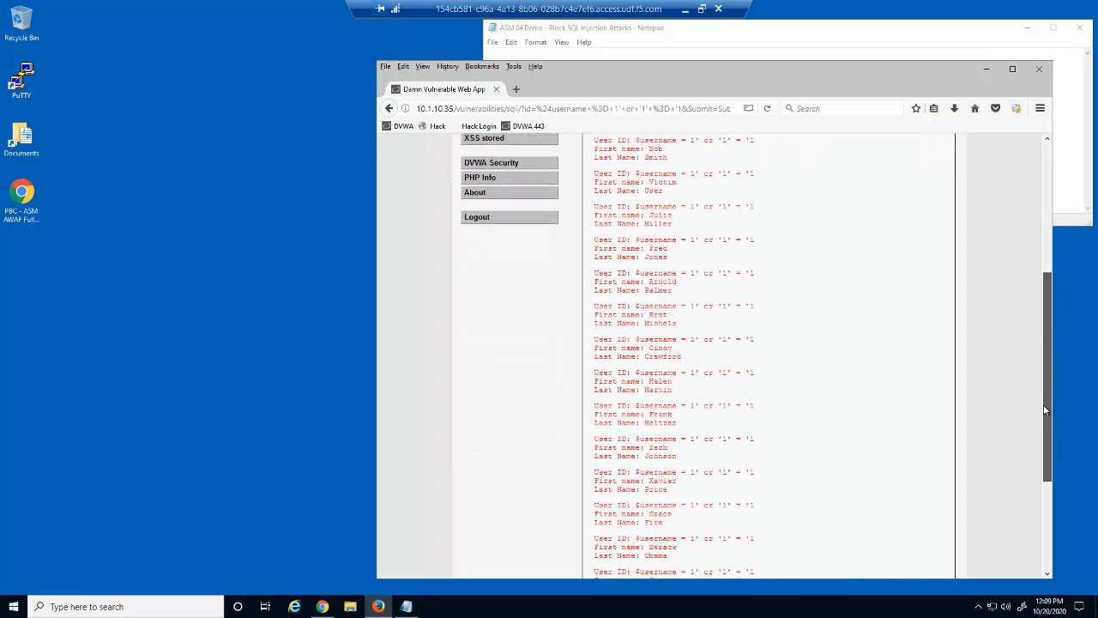
{"action": "scroll", "scroll_direction": "down", "scroll_amount": 3}
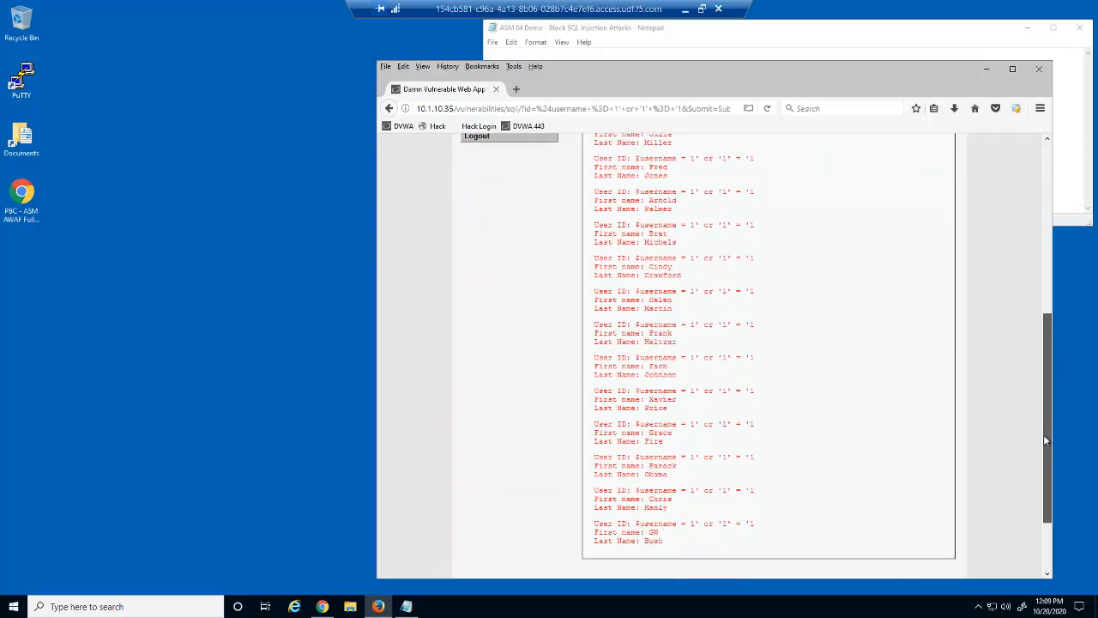
{"action": "scroll", "scroll_direction": "up", "scroll_amount": 3}
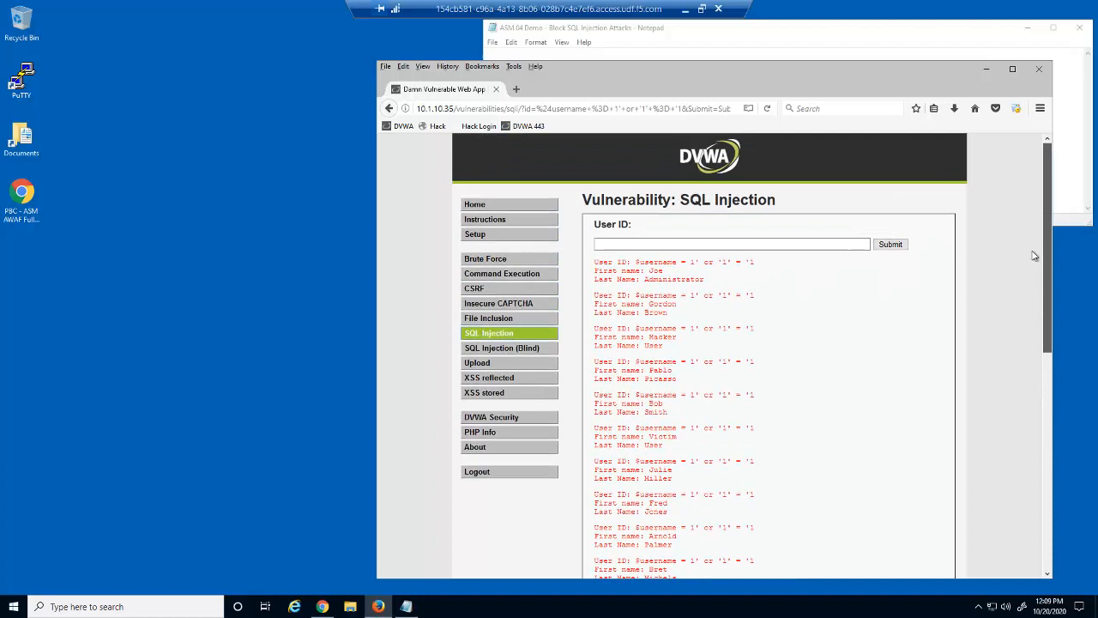
{"action": "left_click", "coordinate": [502, 348]}
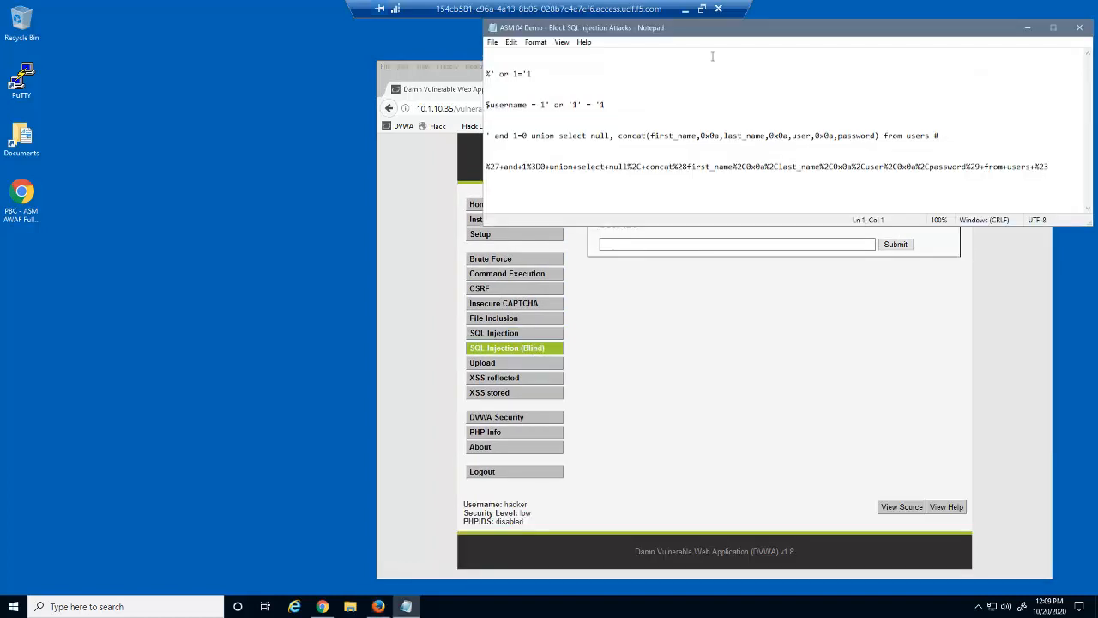
Step: Submit the union select injection as the blind page's User ID and scroll the returned hashes
{"action": "triple_click", "coordinate": [712, 135]}
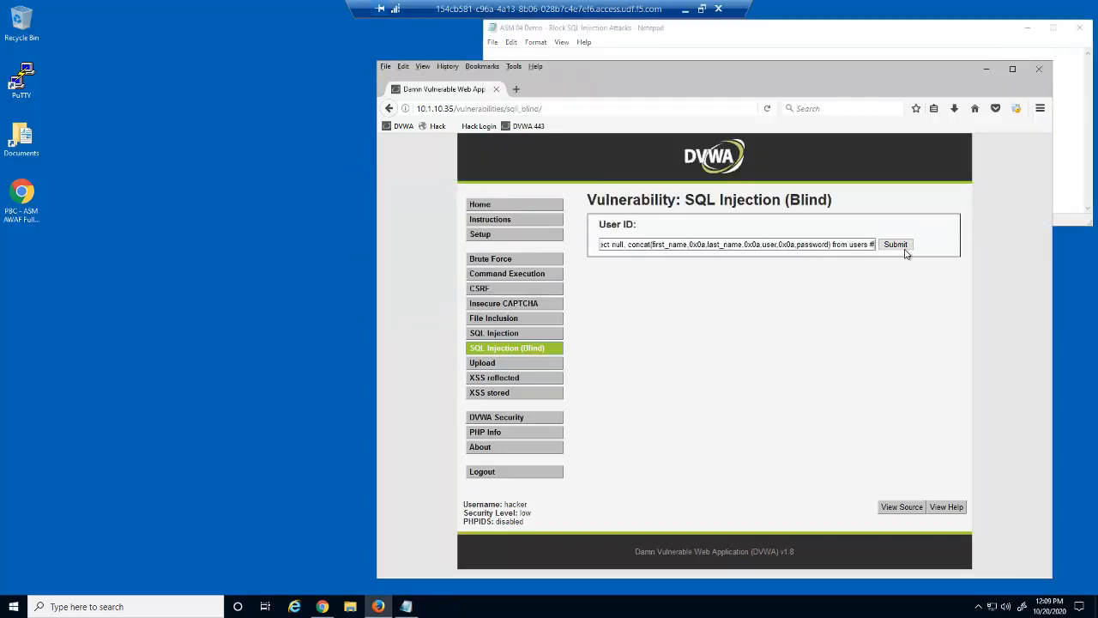
{"action": "left_click", "coordinate": [895, 243]}
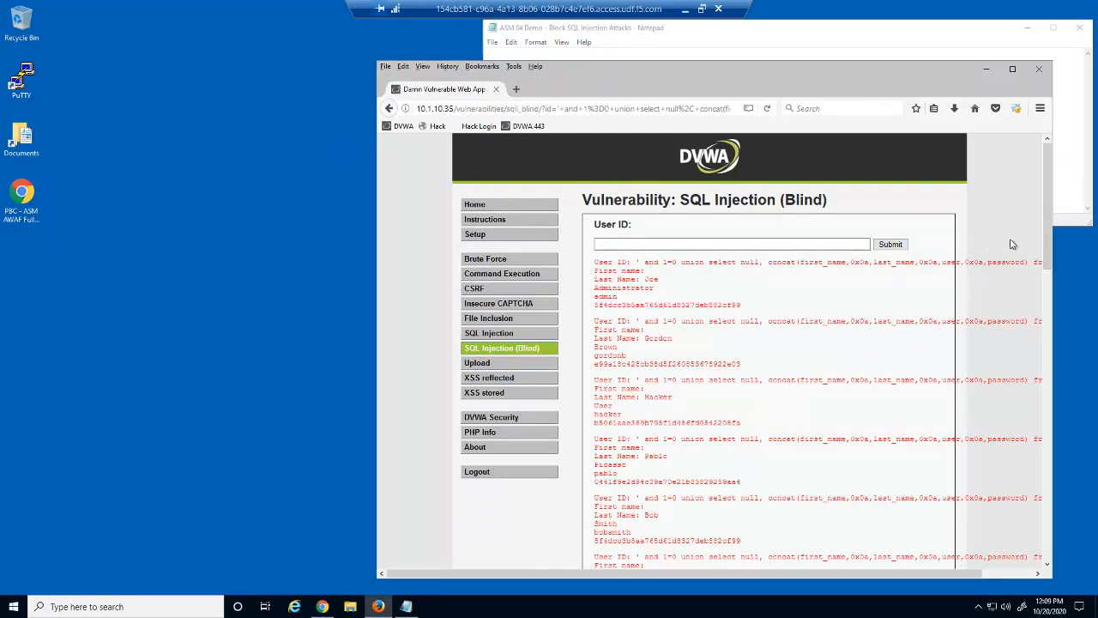
{"action": "scroll", "scroll_direction": "down", "scroll_amount": 3}
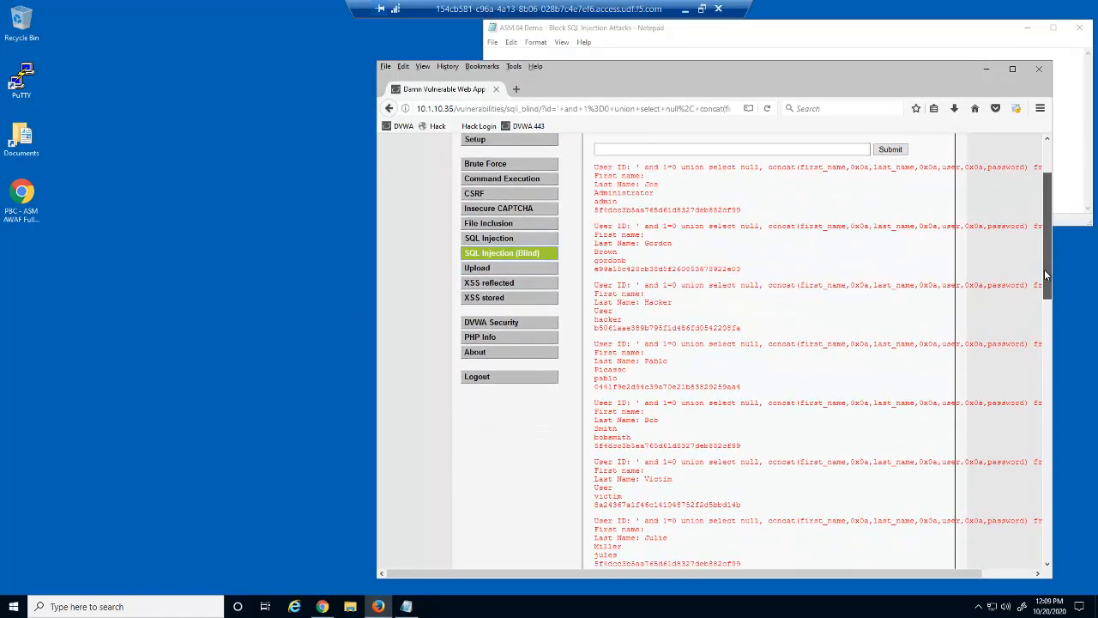
{"action": "scroll", "scroll_direction": "down", "scroll_amount": 3}
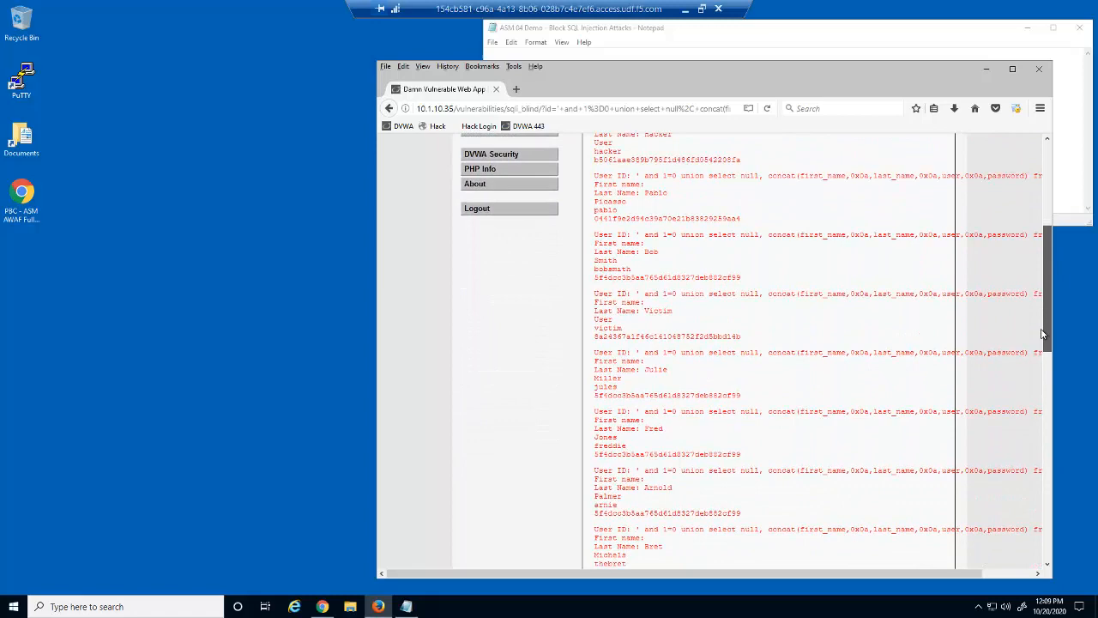
{"action": "scroll", "scroll_direction": "down", "scroll_amount": 3}
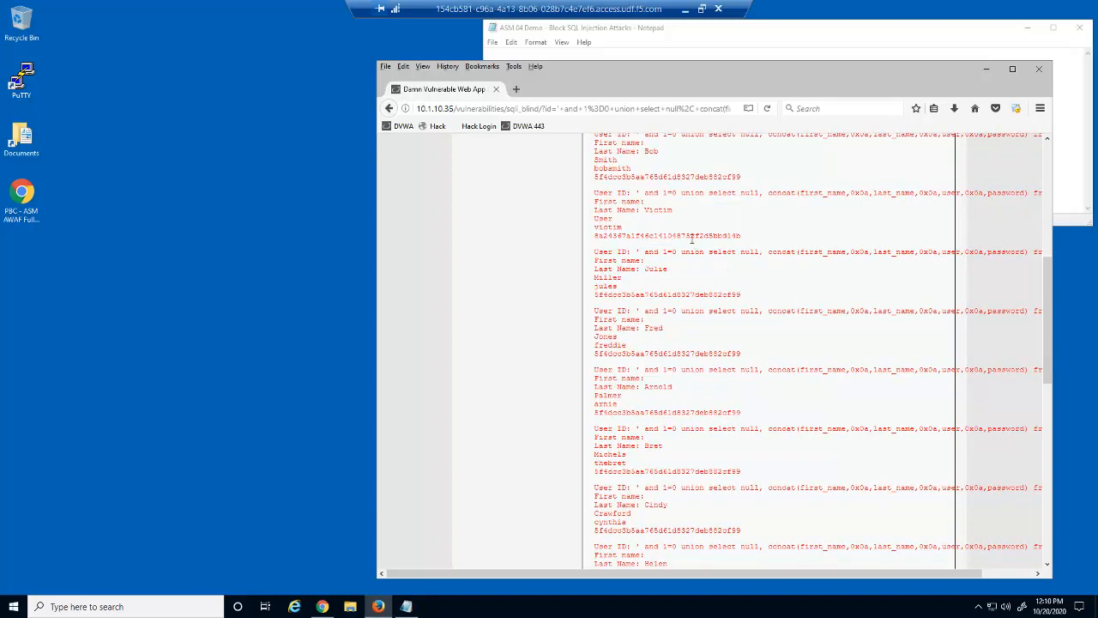
Step: Google the victim's password hash and copy the cracked plaintext from md5.gromweb.com
{"action": "double_click", "coordinate": [667, 235]}
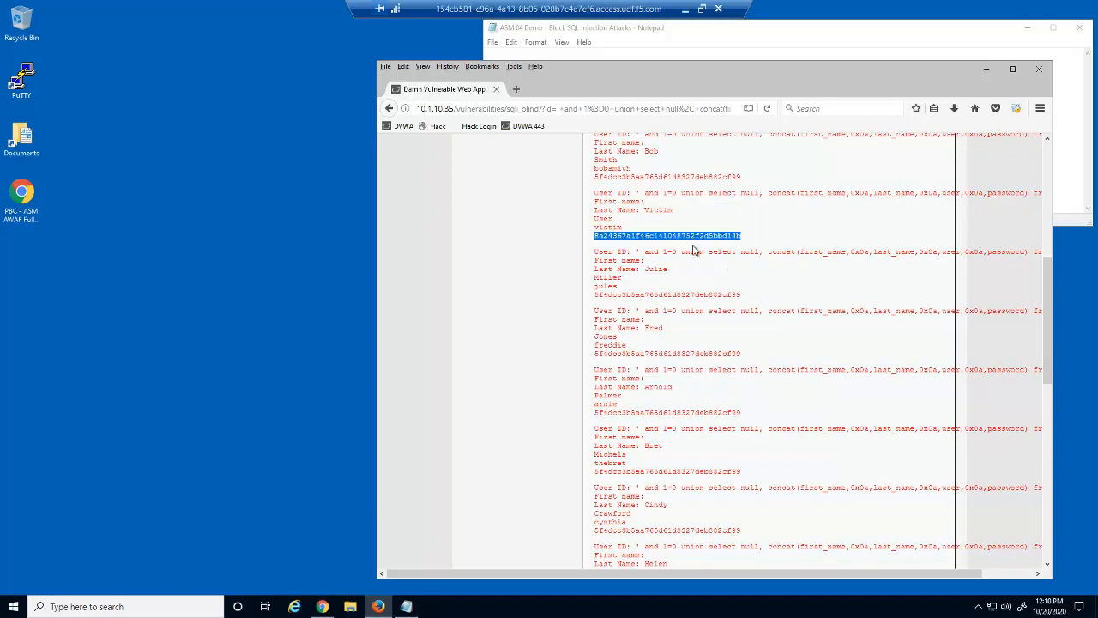
{"action": "right_click", "coordinate": [668, 235]}
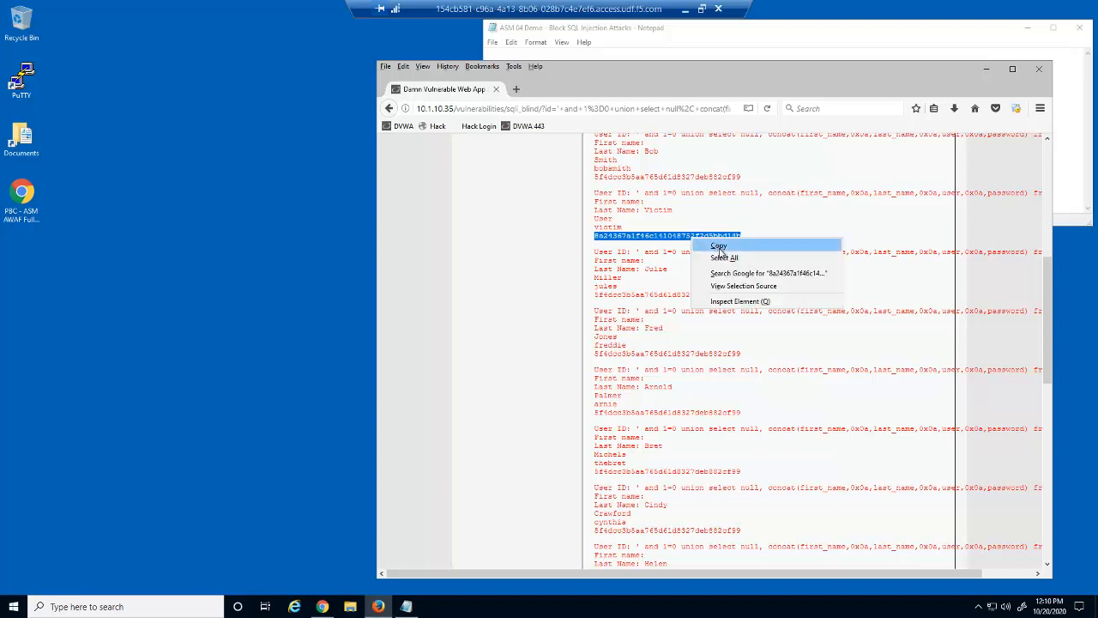
{"action": "left_click", "coordinate": [767, 273]}
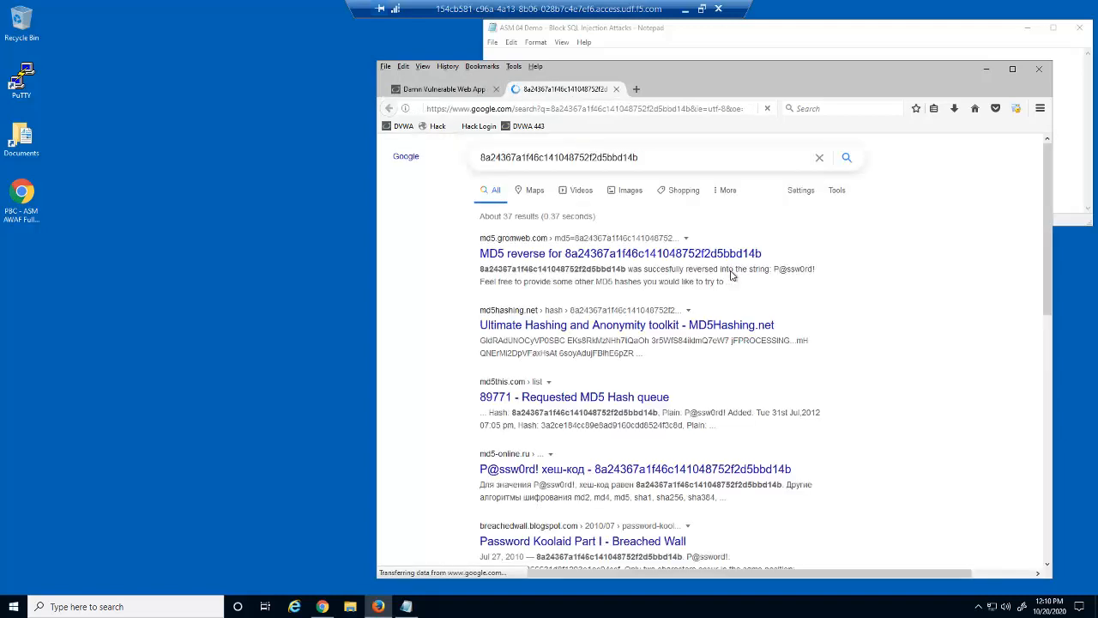
{"action": "left_click", "coordinate": [620, 253]}
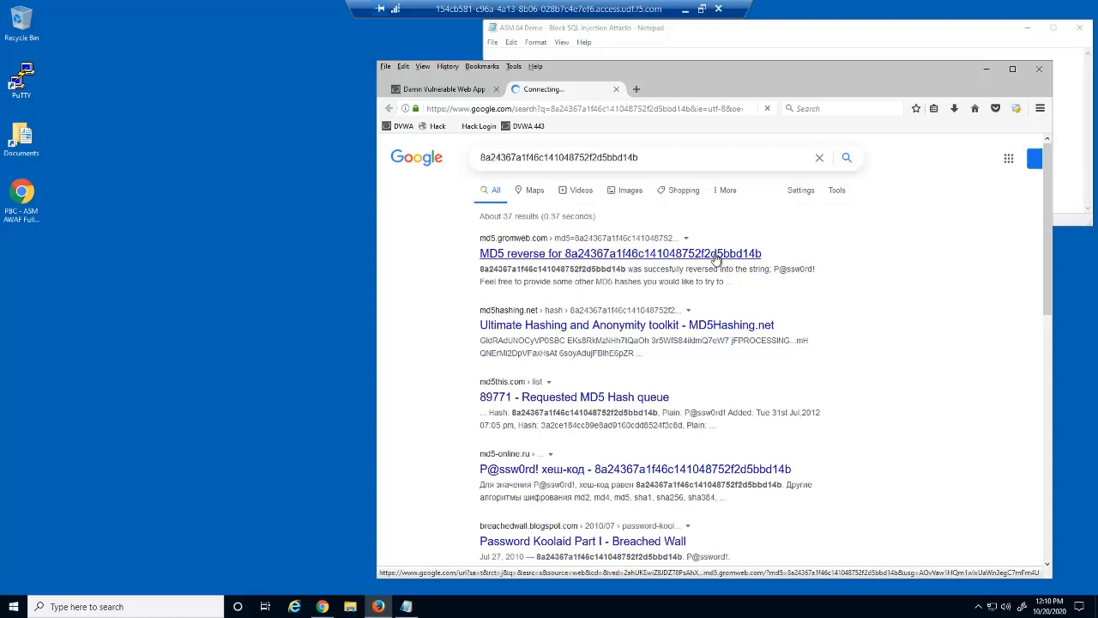
{"action": "left_click", "coordinate": [620, 253]}
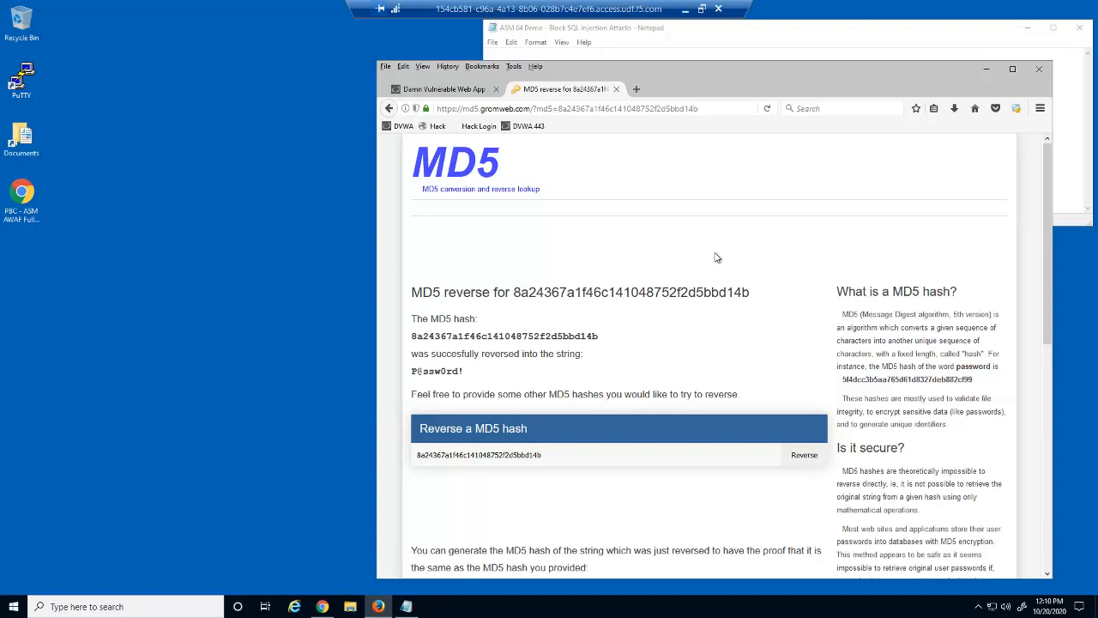
{"action": "double_click", "coordinate": [429, 371]}
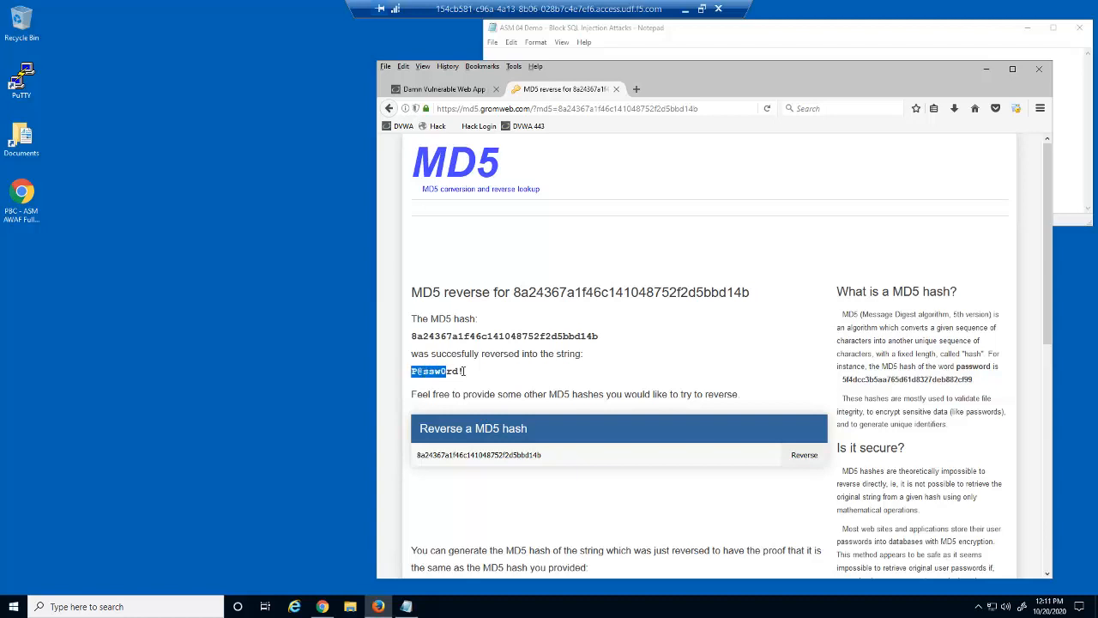
{"action": "right_click", "coordinate": [438, 370]}
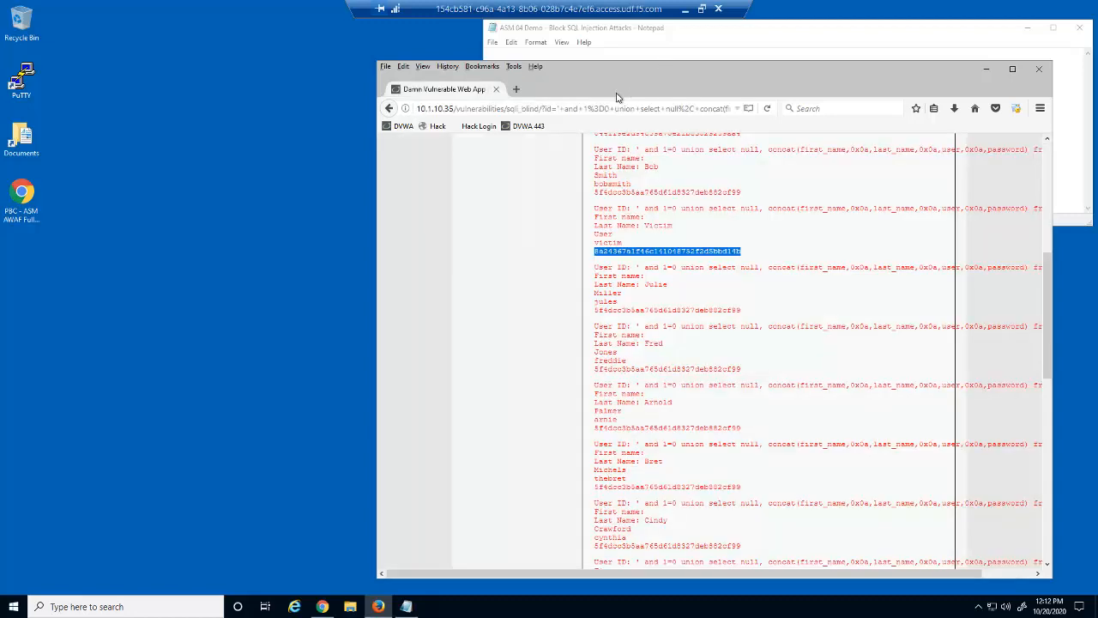
Step: Log in to DVWA as victim using the cracked password
{"action": "scroll", "scroll_direction": "up", "scroll_amount": 3}
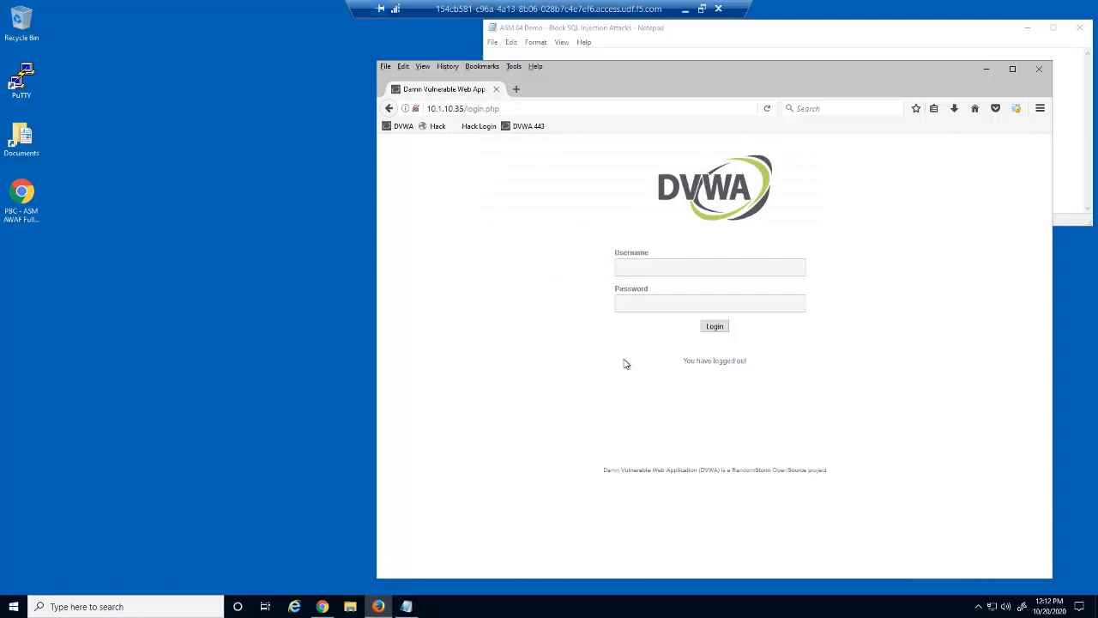
{"action": "type", "text": "vict"}
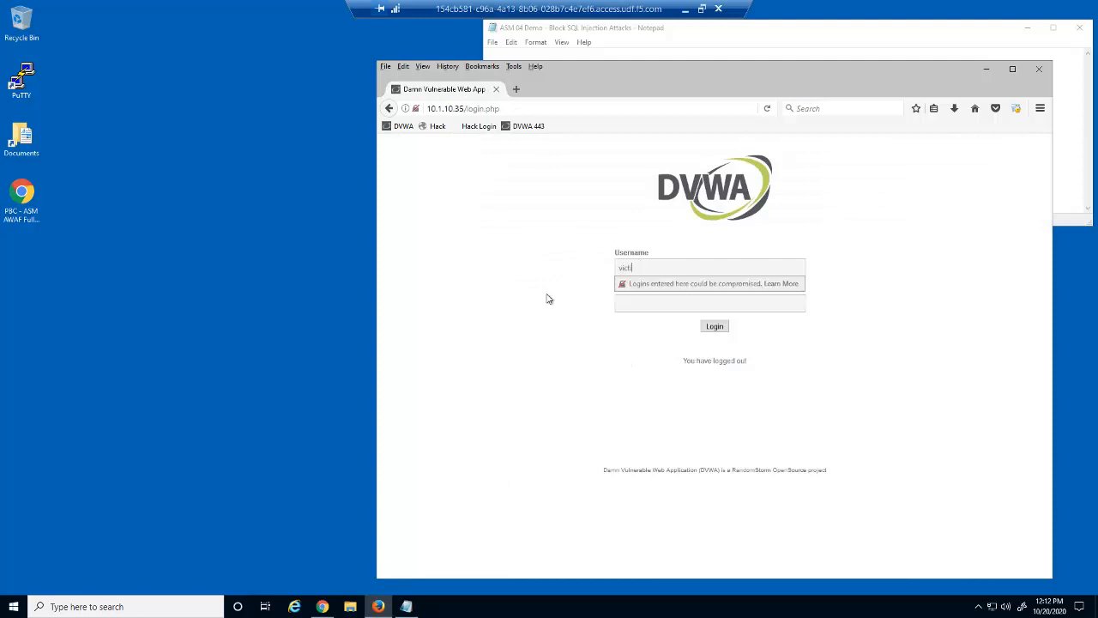
{"action": "left_click", "coordinate": [709, 302]}
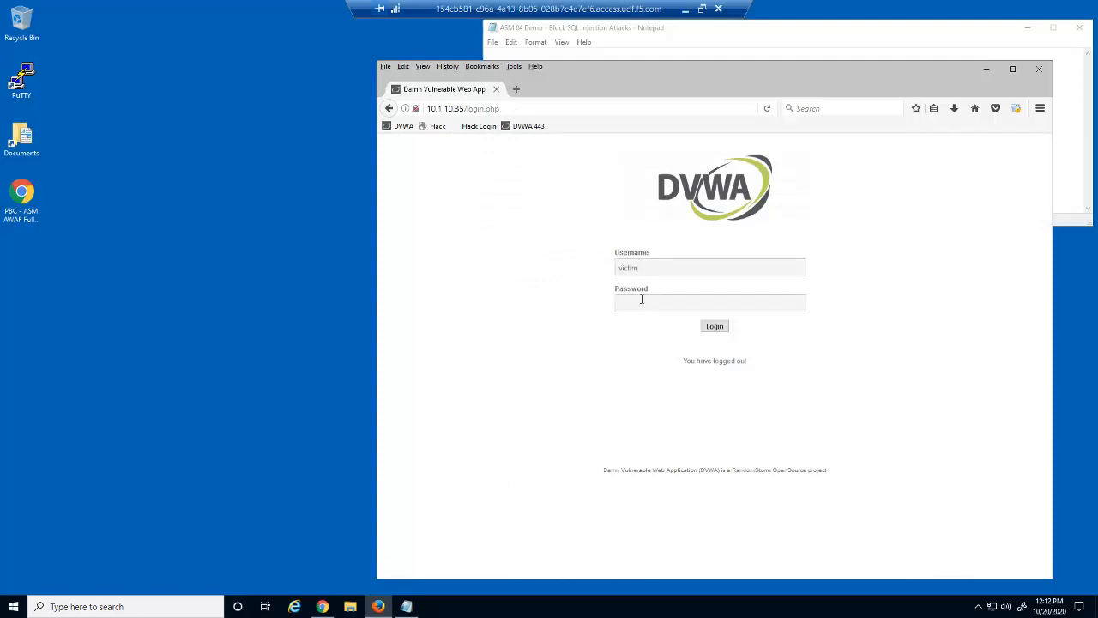
{"action": "type", "text": "password"}
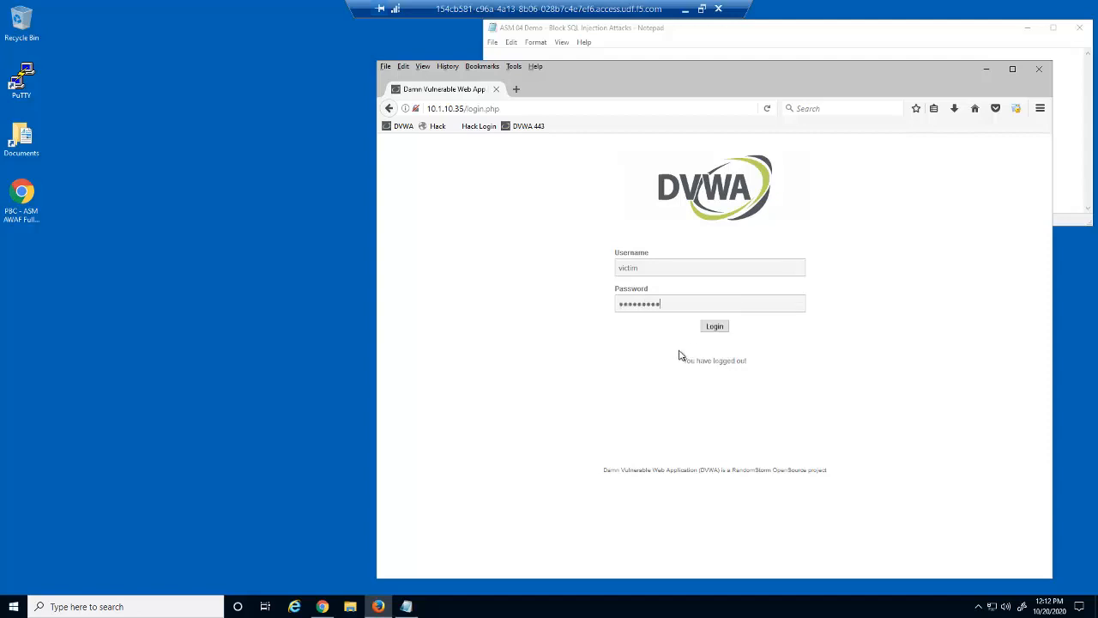
{"action": "left_click", "coordinate": [714, 326]}
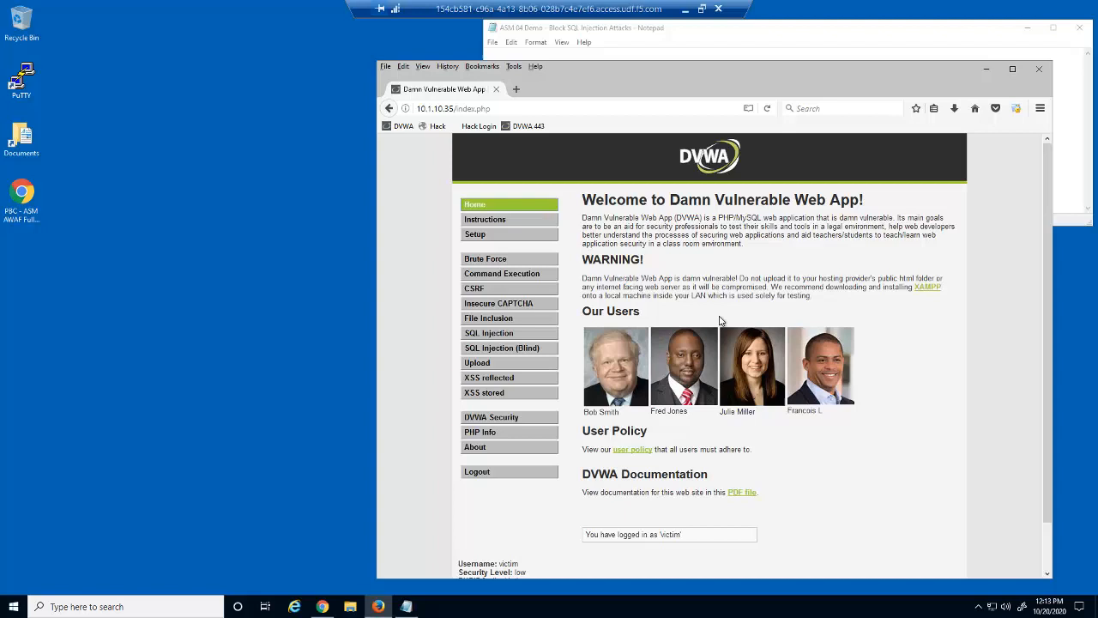
{"action": "mouse_move", "coordinate": [500, 386]}
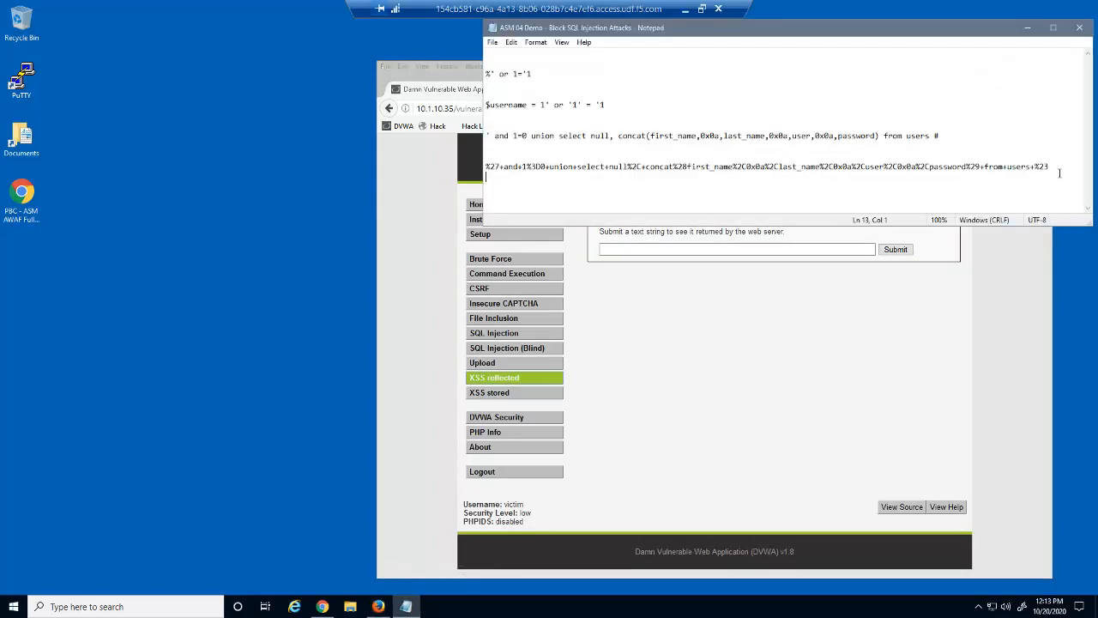
Step: Copy the URL-encoded union select injection from the notes into DVWA's form field
{"action": "triple_click", "coordinate": [764, 166]}
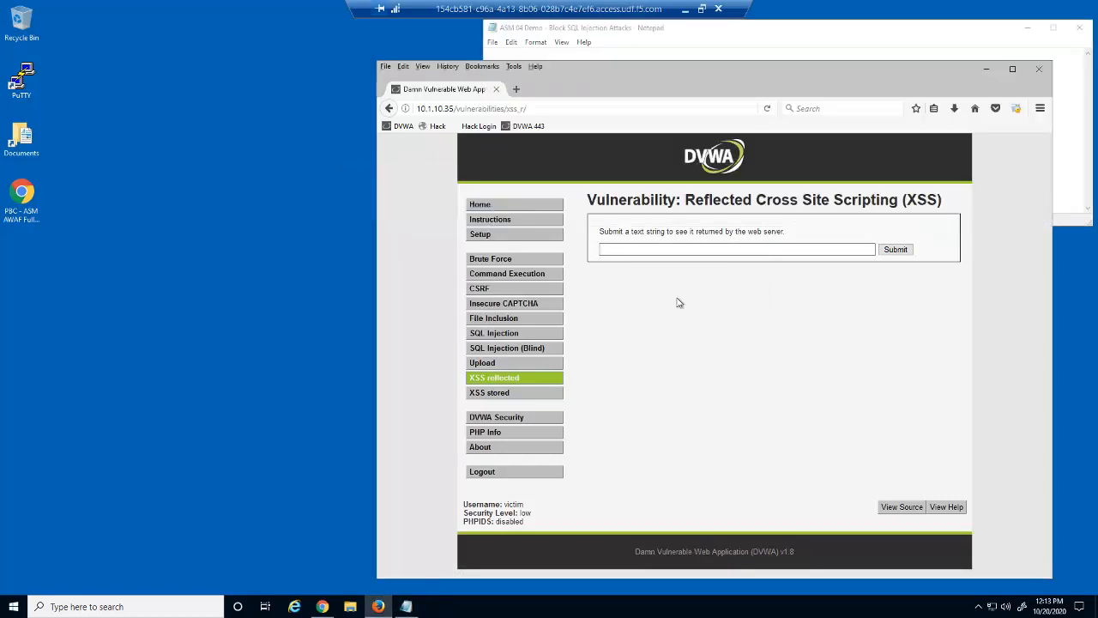
{"action": "left_click", "coordinate": [896, 249]}
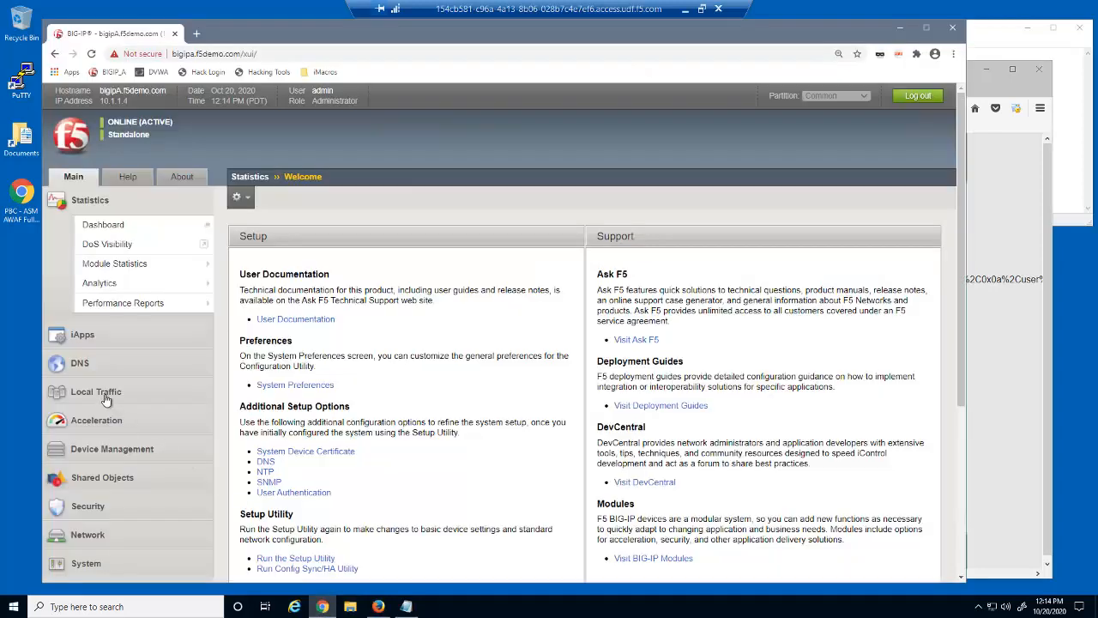
Step: Open dvwa_virtual from the Local Traffic Virtual Server List and review its properties
{"action": "left_click", "coordinate": [95, 391]}
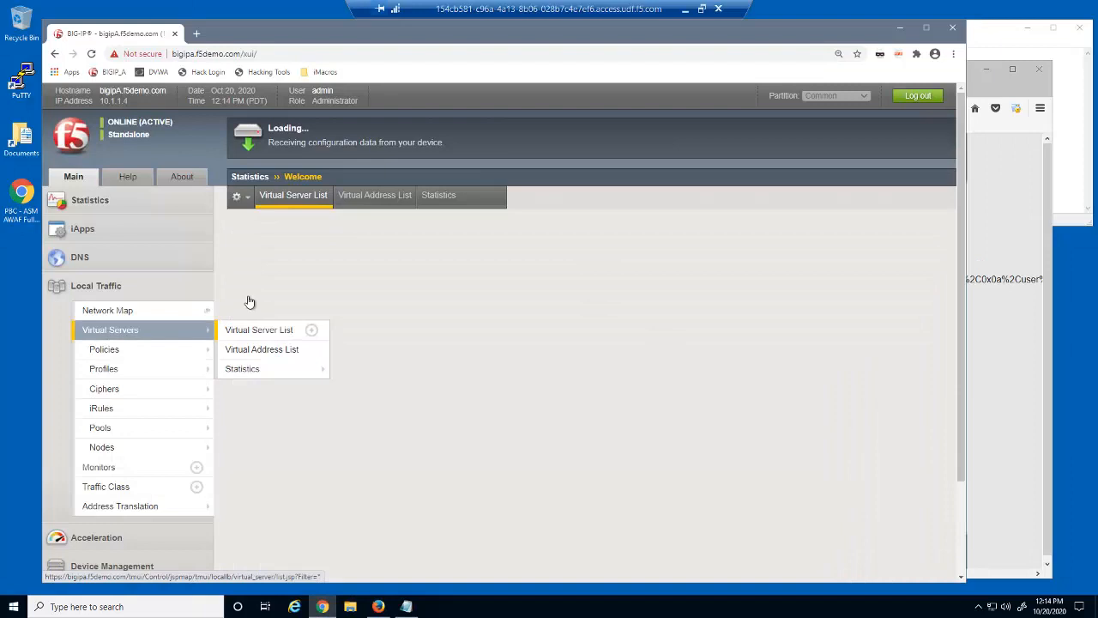
{"action": "left_click", "coordinate": [259, 329]}
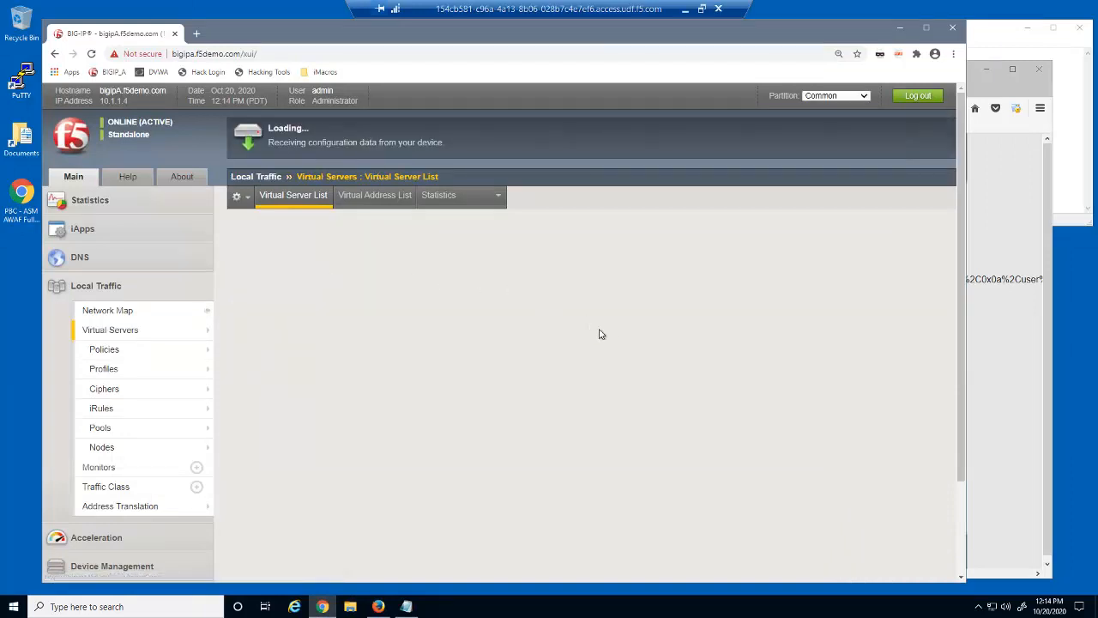
{"action": "left_click", "coordinate": [600, 333]}
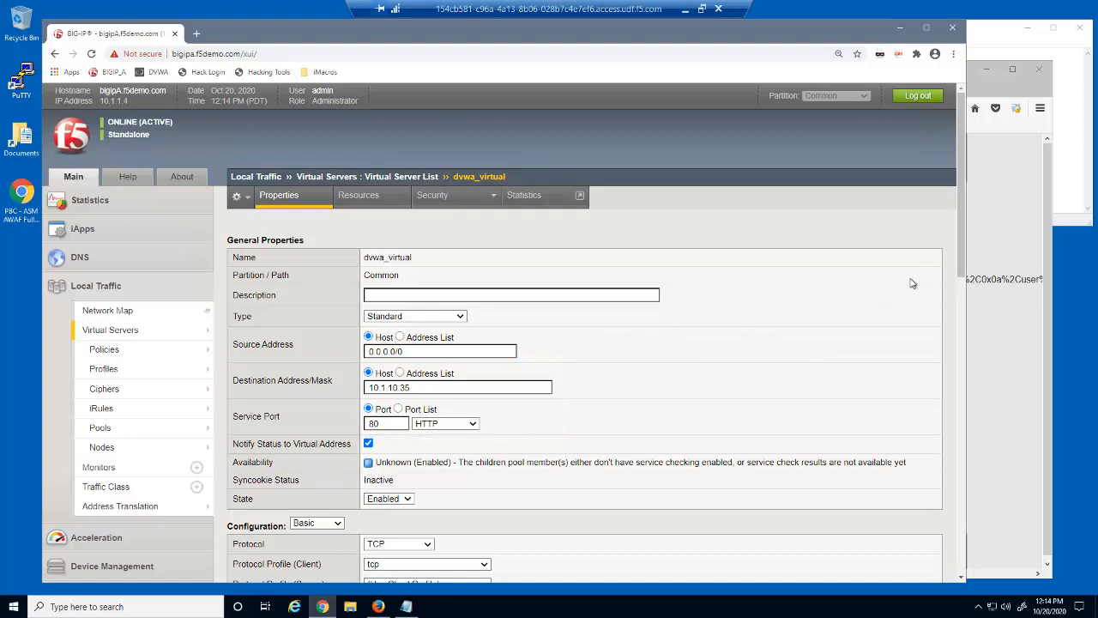
{"action": "scroll", "scroll_direction": "down", "scroll_amount": 3}
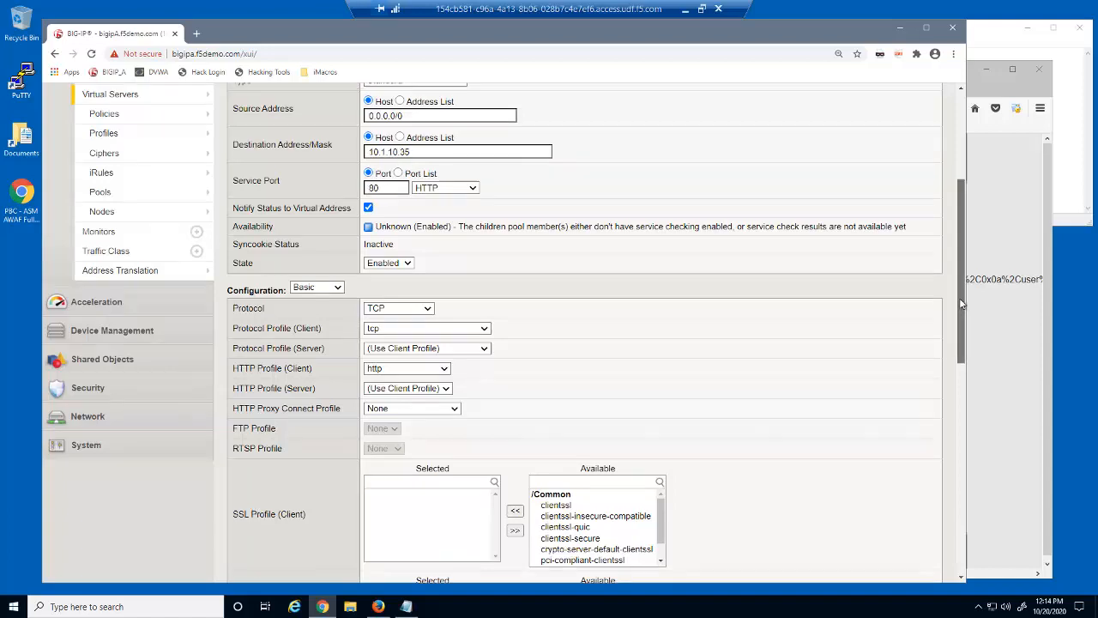
{"action": "scroll", "scroll_direction": "up", "scroll_amount": 3}
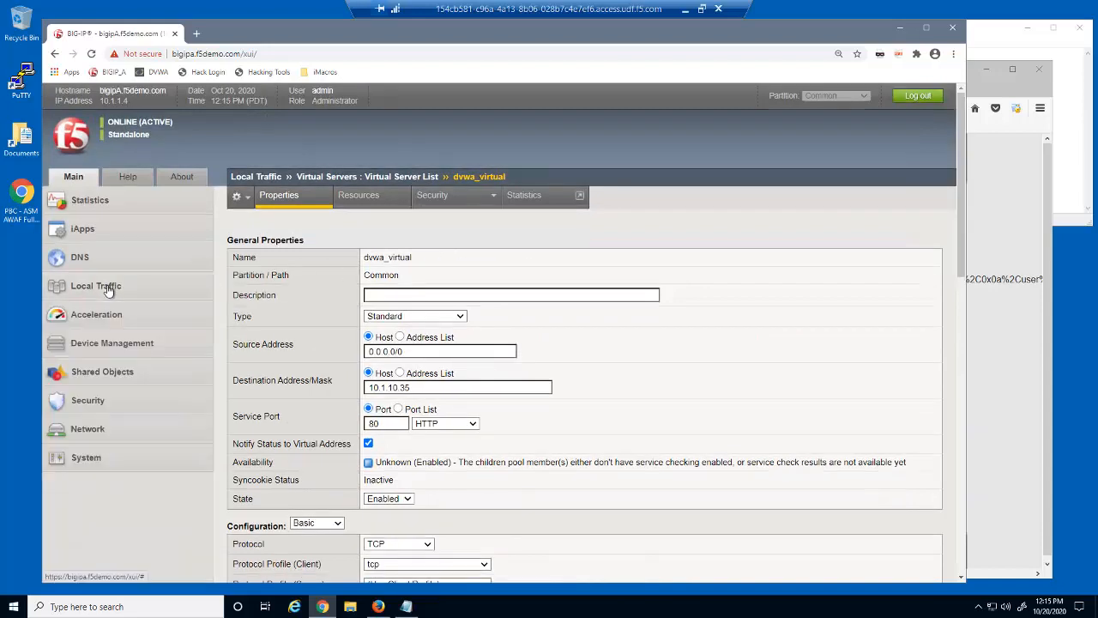
Step: Start a new Application Security policy named dvwa_security_policy
{"action": "left_click", "coordinate": [88, 400]}
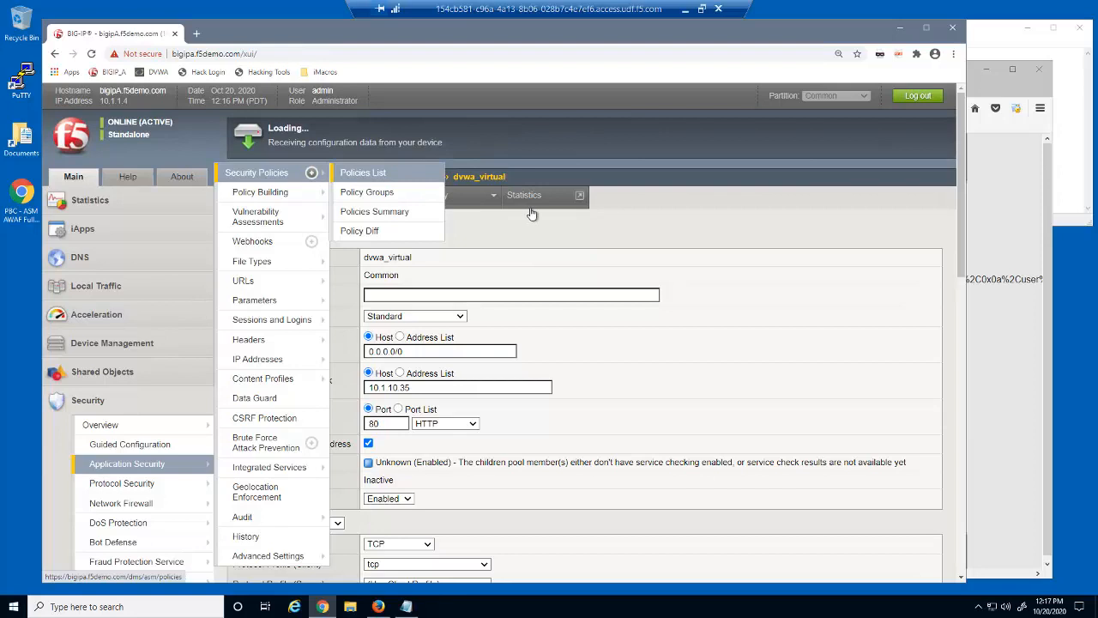
{"action": "left_click", "coordinate": [363, 172]}
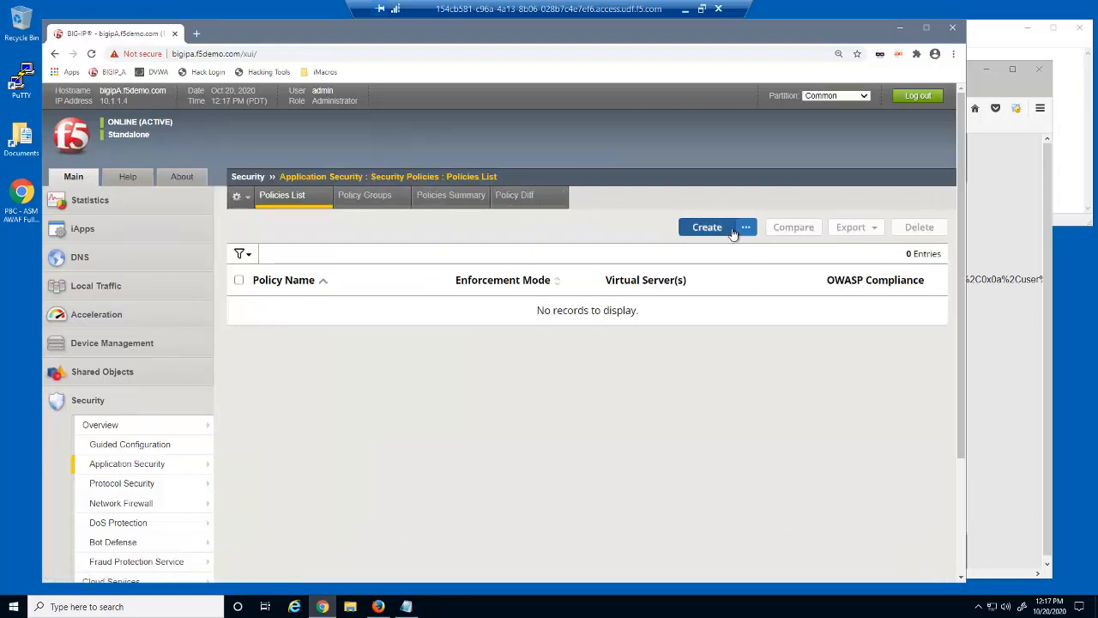
{"action": "left_click", "coordinate": [707, 226]}
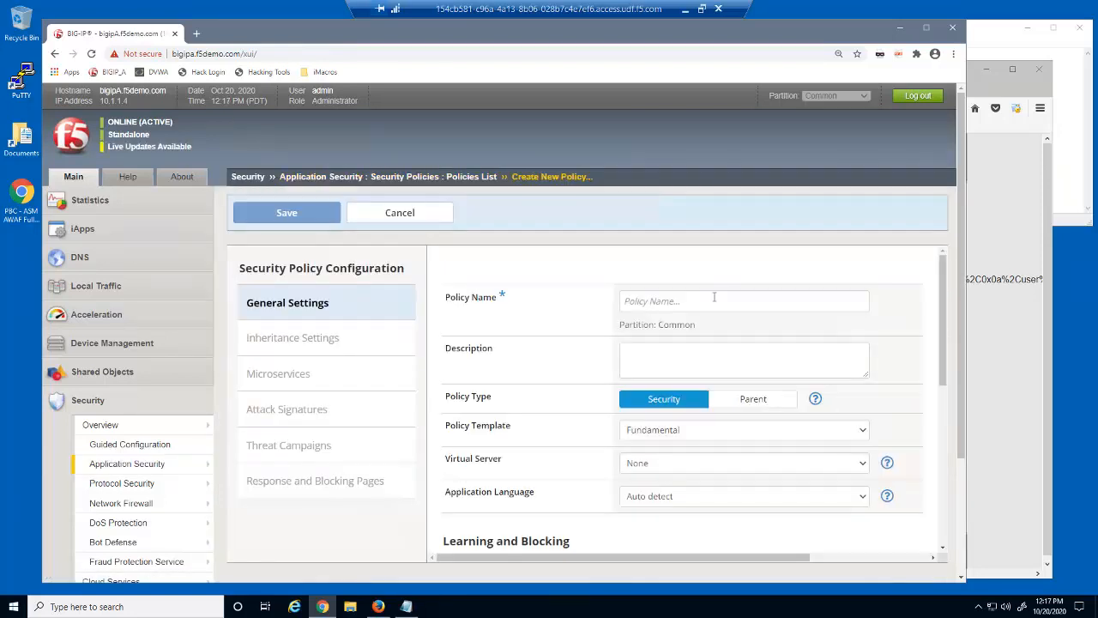
{"action": "type", "text": "dvwa"}
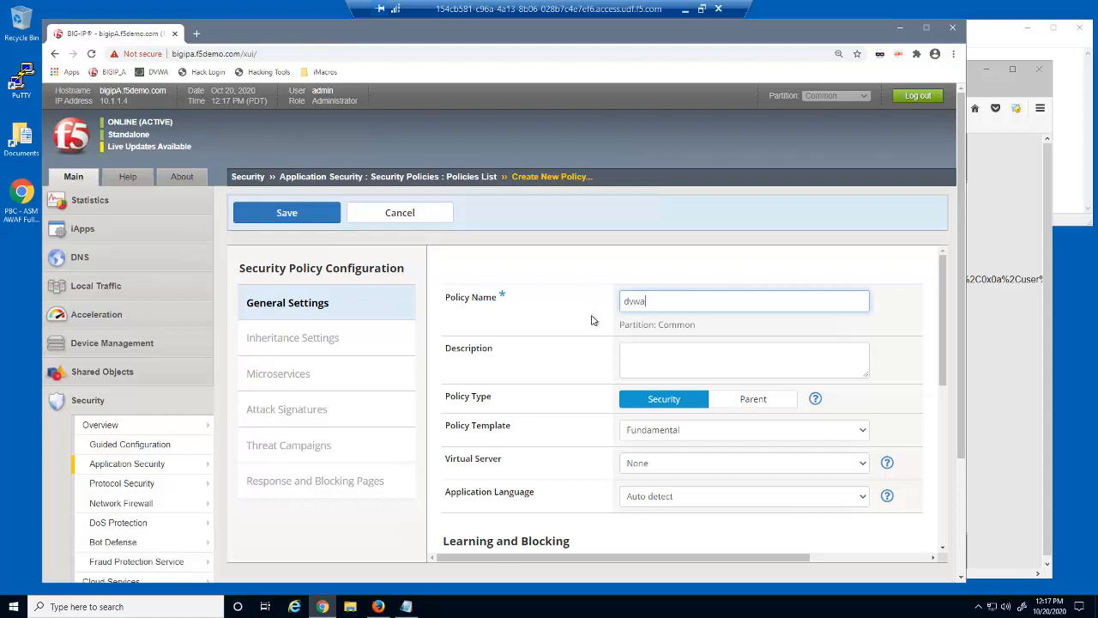
{"action": "type", "text": "_security_"}
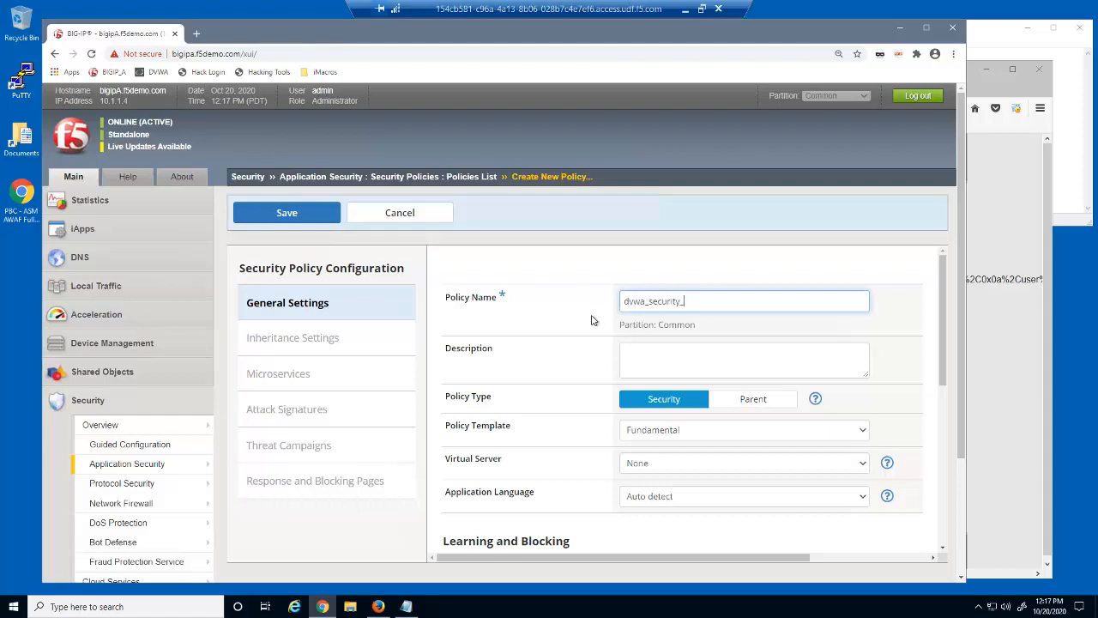
{"action": "type", "text": "policy"}
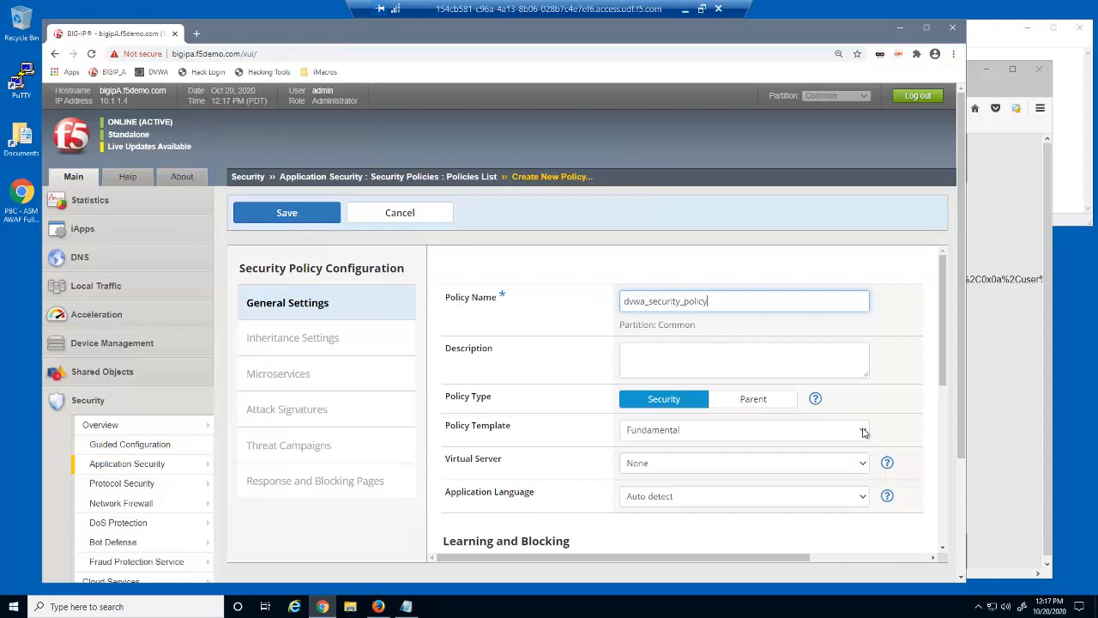
Step: Apply Rapid Deployment template to dvwa_virtual, blocking mode, signature staging off, and save
{"action": "left_click", "coordinate": [863, 429]}
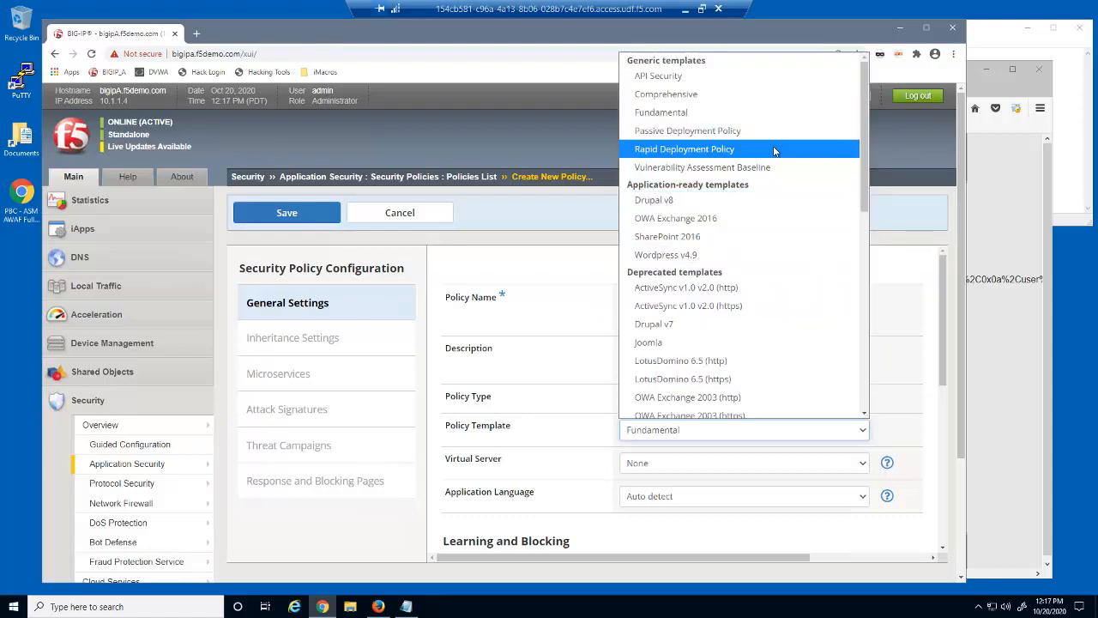
{"action": "left_click", "coordinate": [684, 148]}
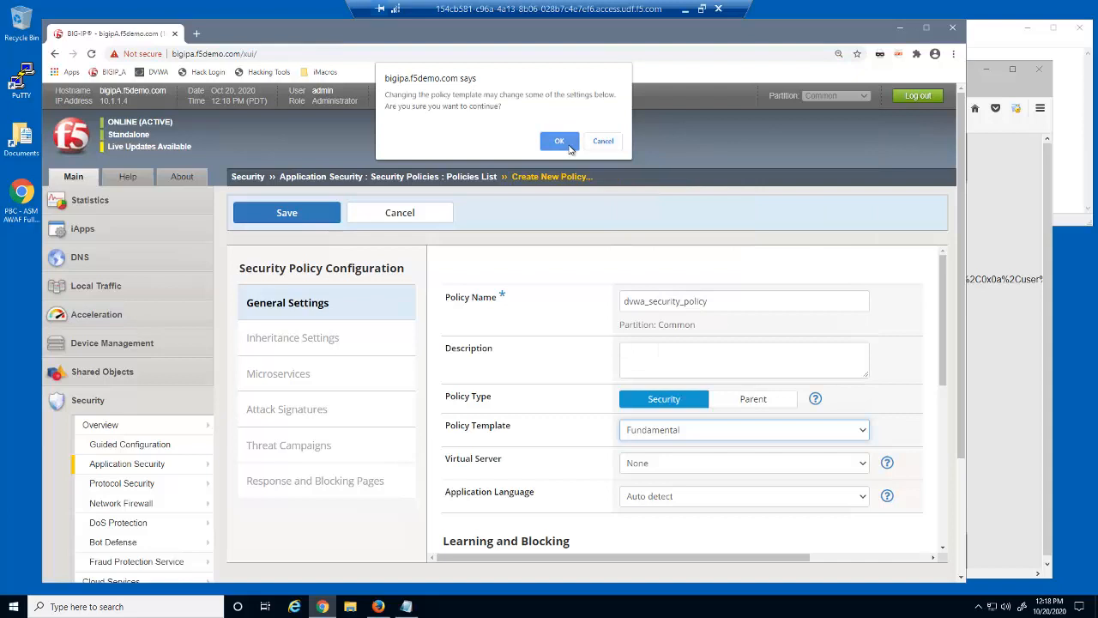
{"action": "left_click", "coordinate": [558, 141]}
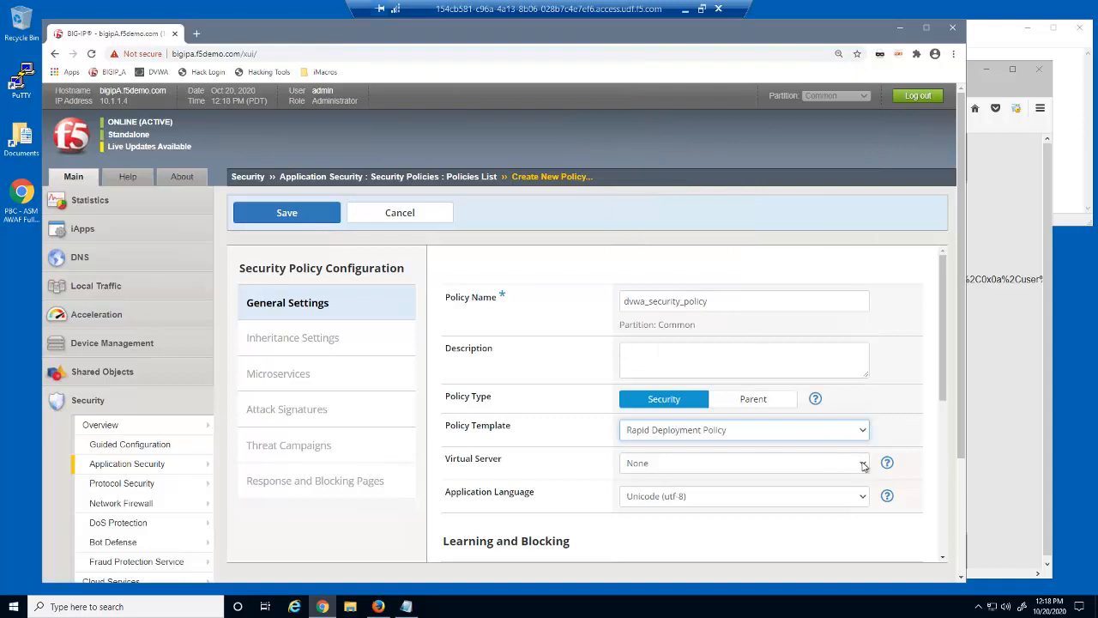
{"action": "left_click", "coordinate": [863, 463]}
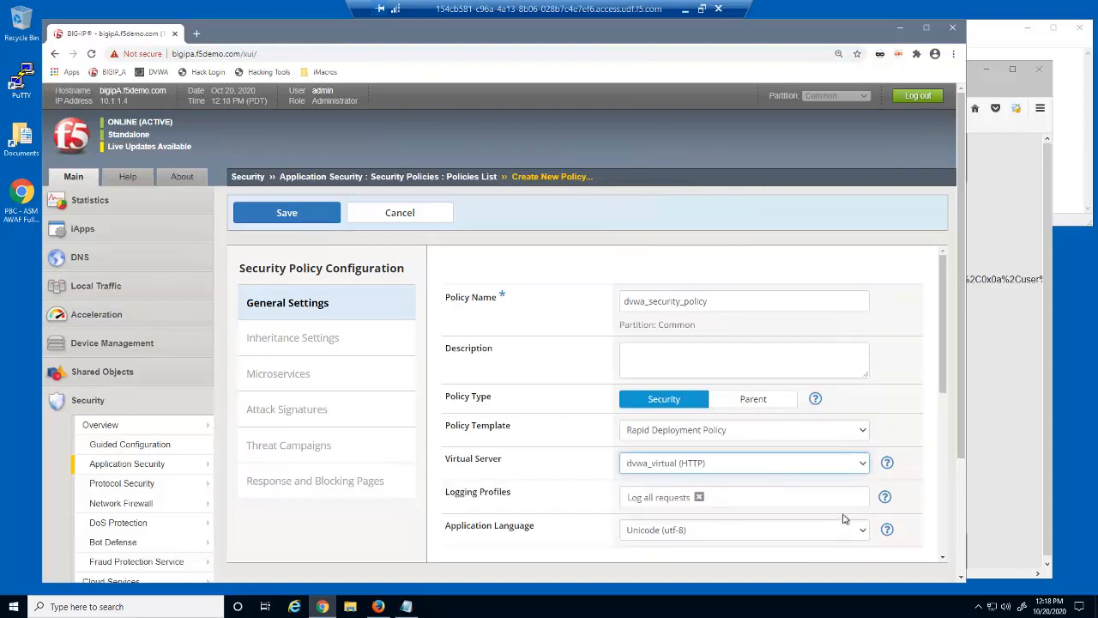
{"action": "mouse_move", "coordinate": [943, 387]}
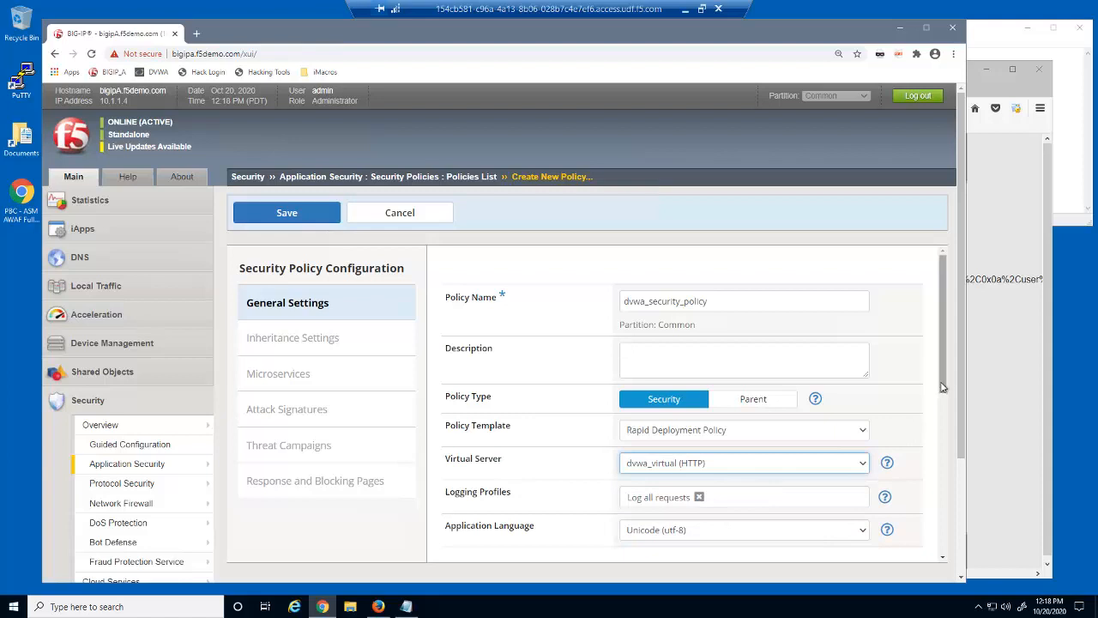
{"action": "scroll", "scroll_direction": "down", "scroll_amount": 3}
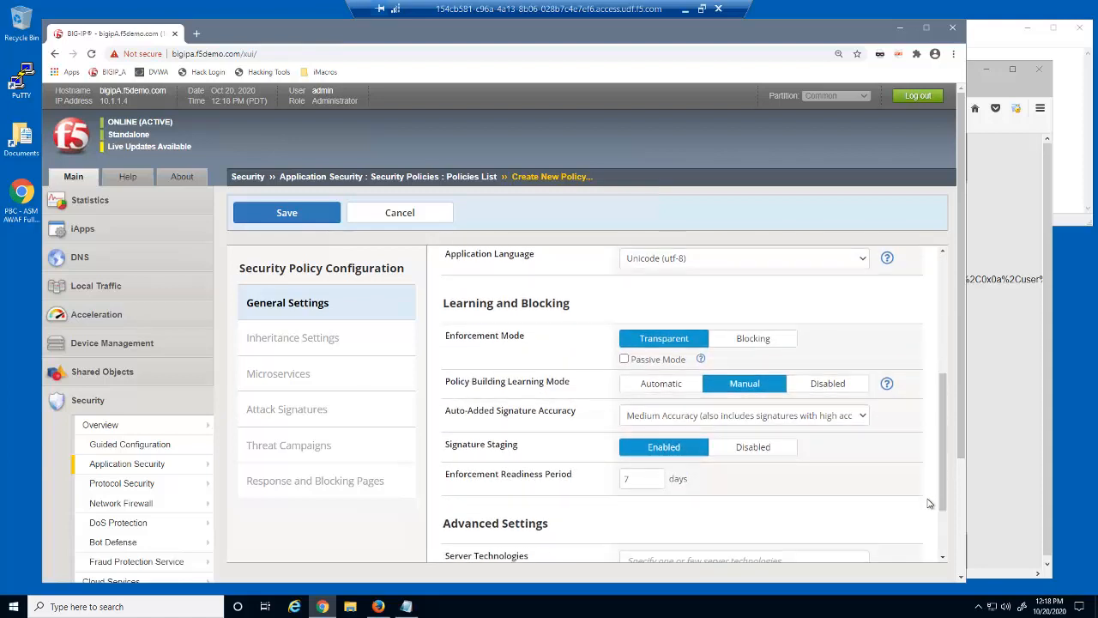
{"action": "left_click", "coordinate": [753, 338]}
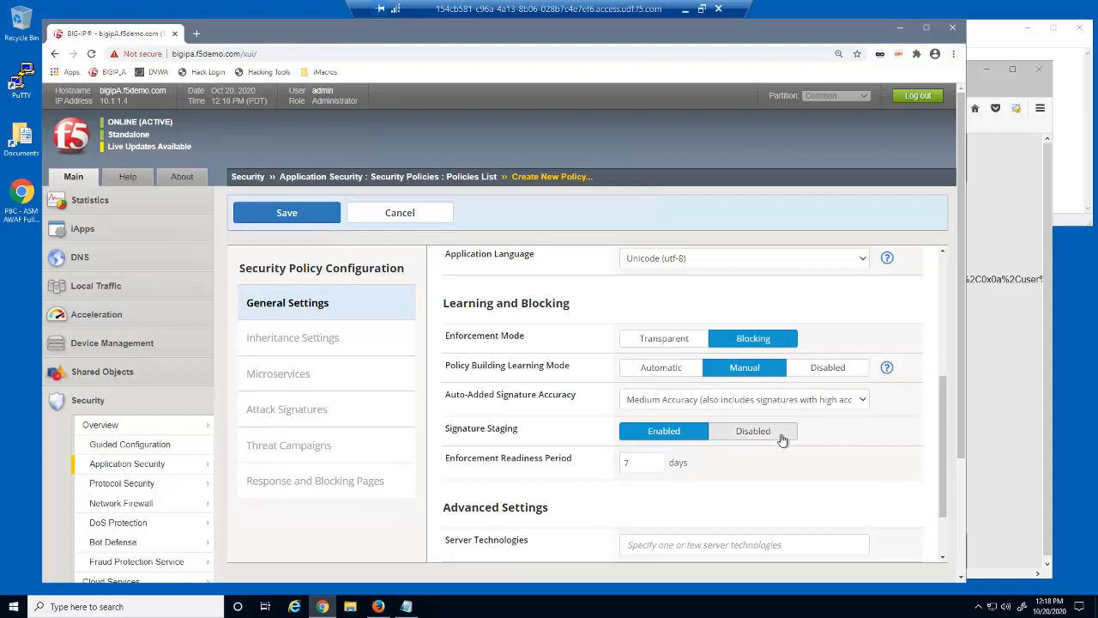
{"action": "left_click", "coordinate": [752, 431]}
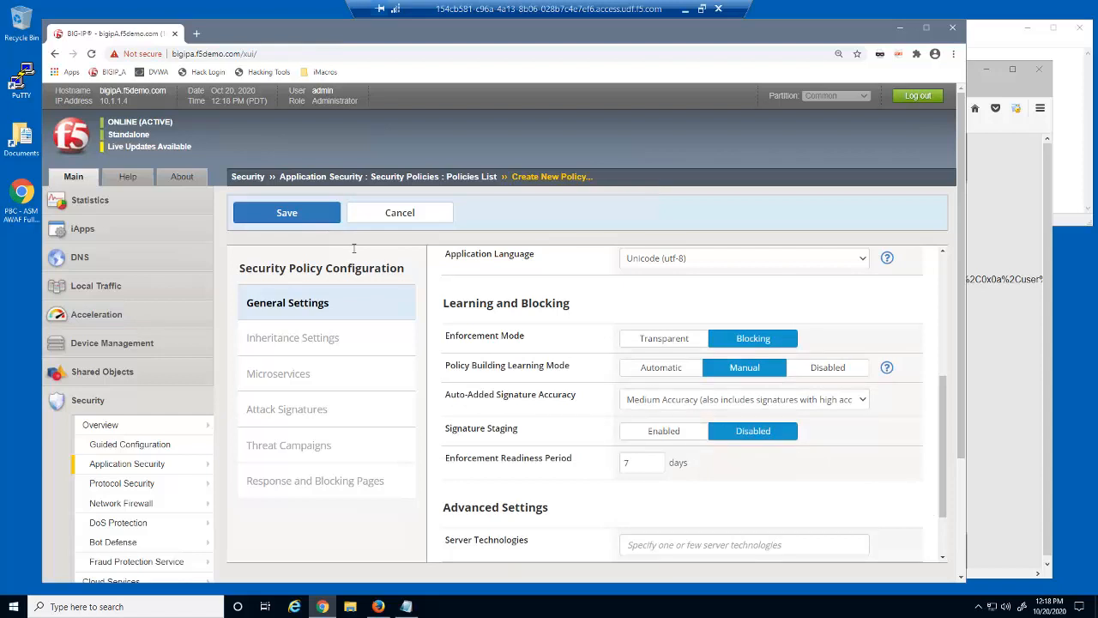
{"action": "left_click", "coordinate": [287, 212]}
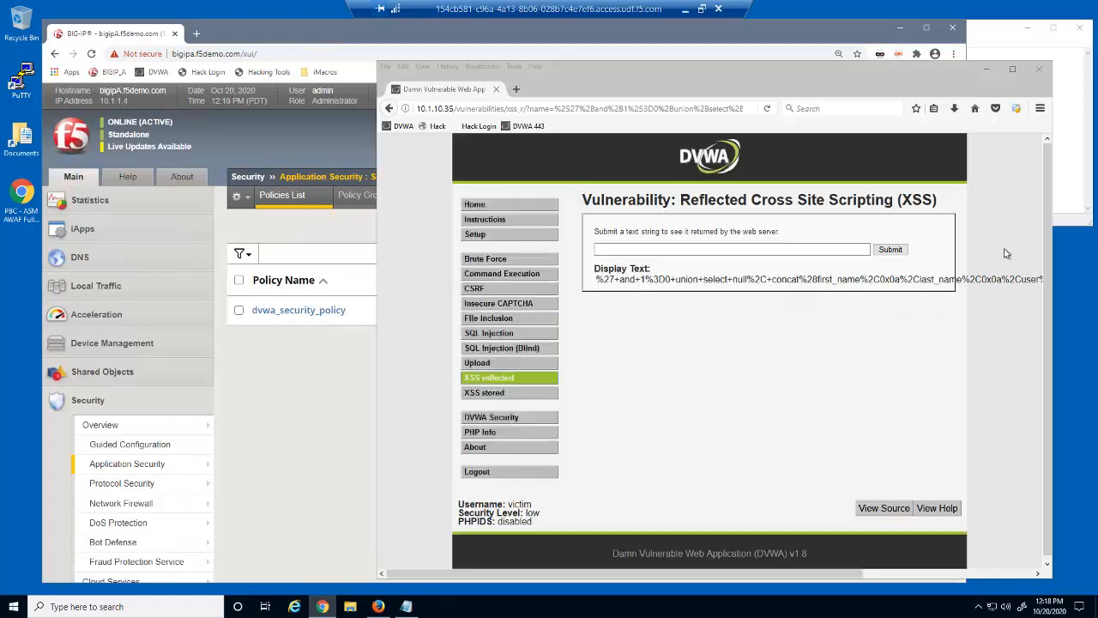
Step: Log out and attempt the %' or 1='1 injection login, which gets rejected
{"action": "left_click", "coordinate": [477, 471]}
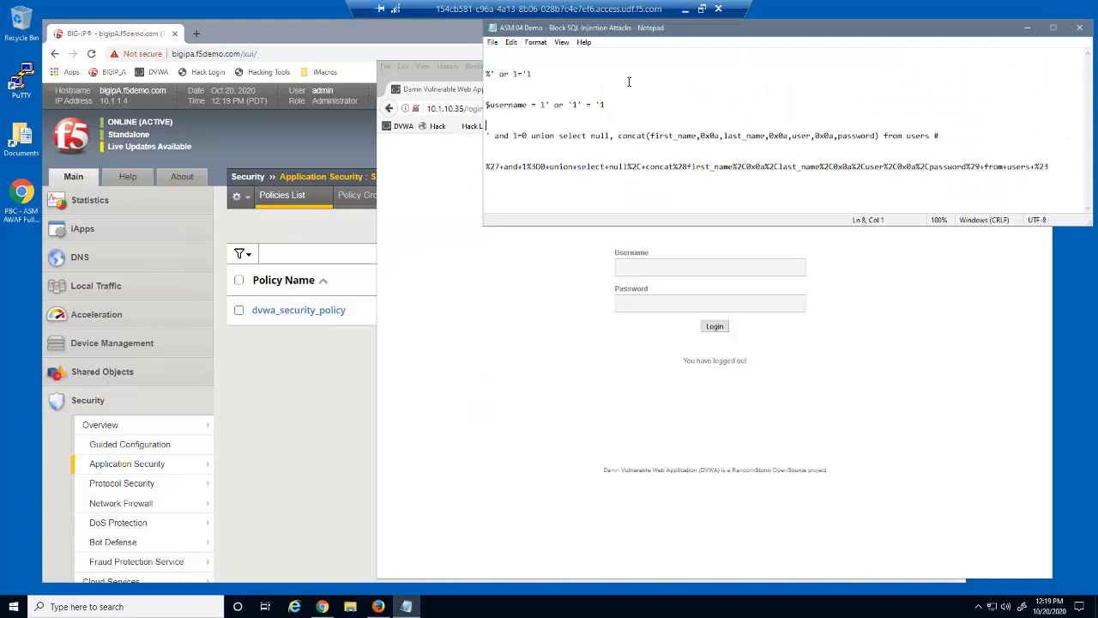
{"action": "right_click", "coordinate": [507, 73]}
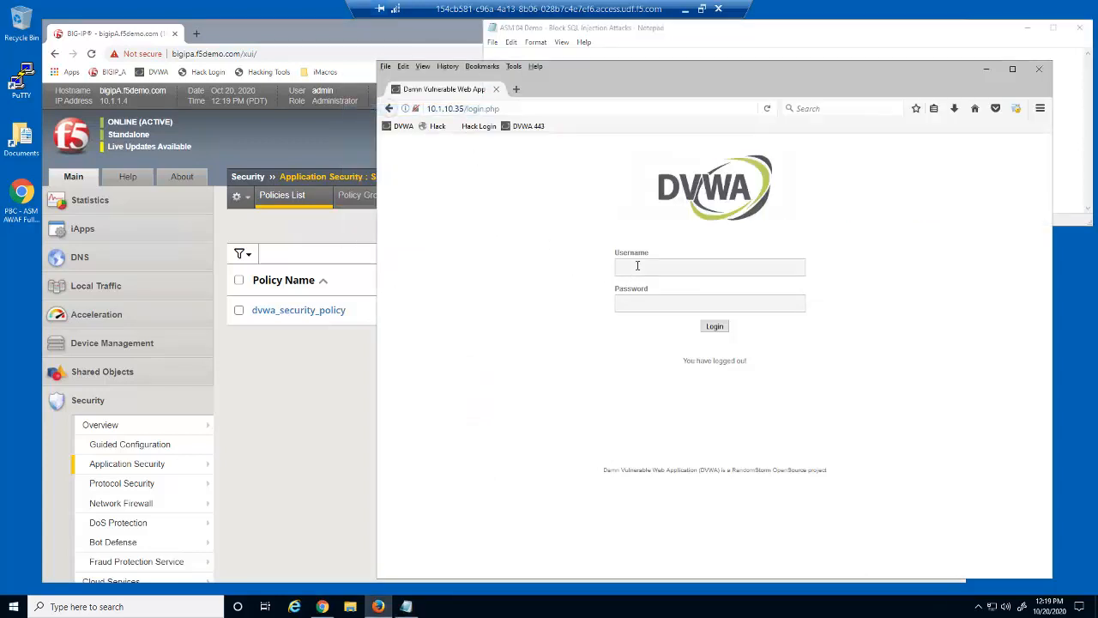
{"action": "type", "text": "%' or 1='1"}
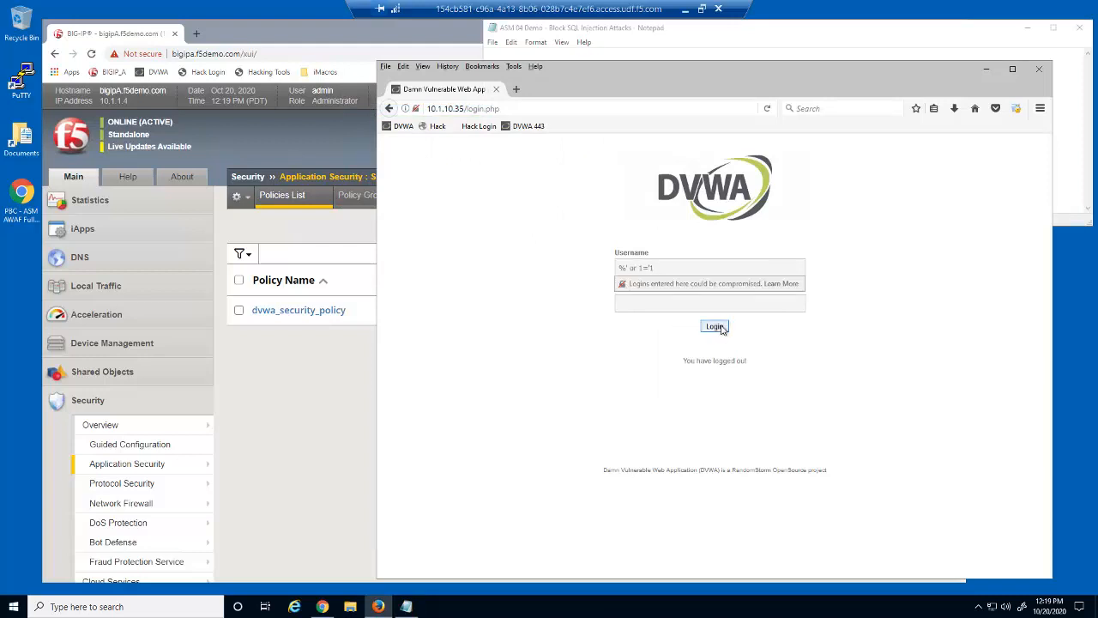
{"action": "left_click", "coordinate": [715, 326]}
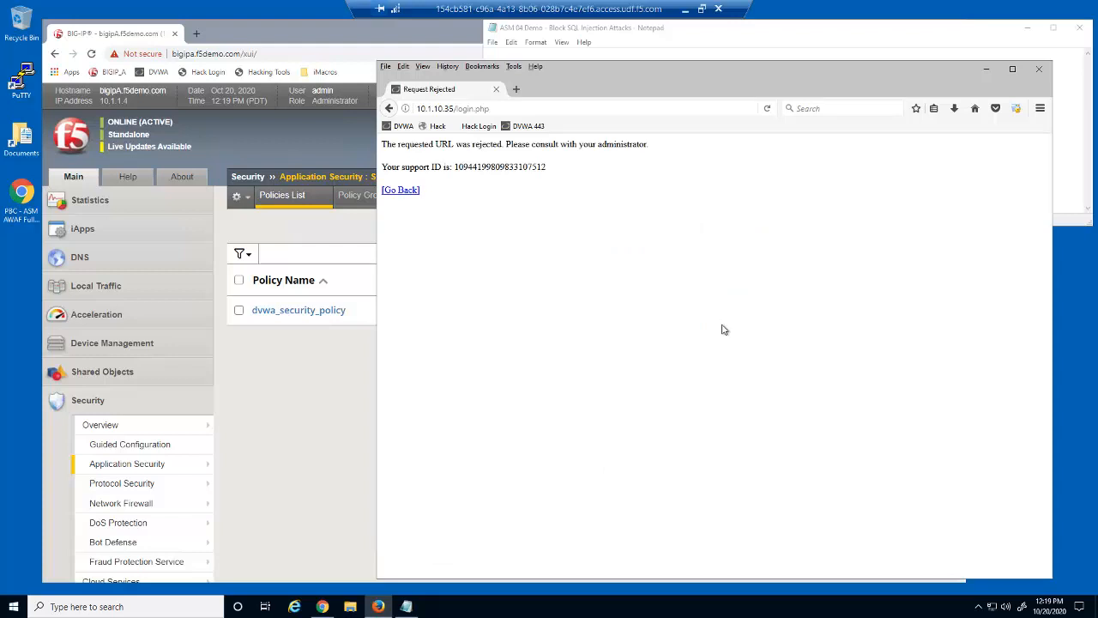
{"action": "left_click", "coordinate": [400, 189]}
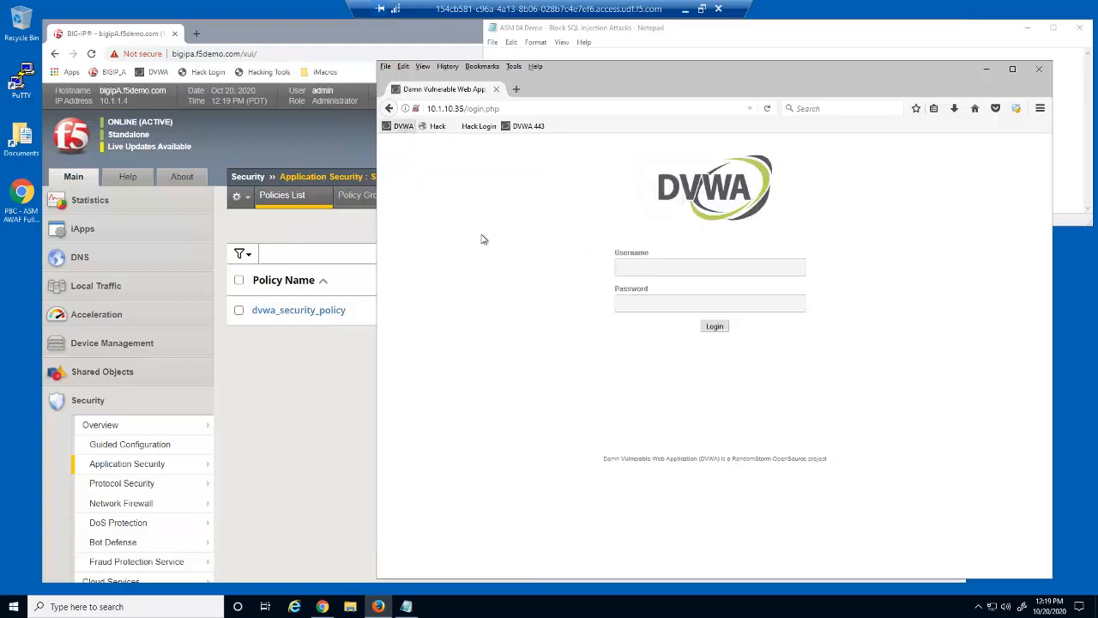
Step: Log in to DVWA as hacker
{"action": "type", "text": "hack"}
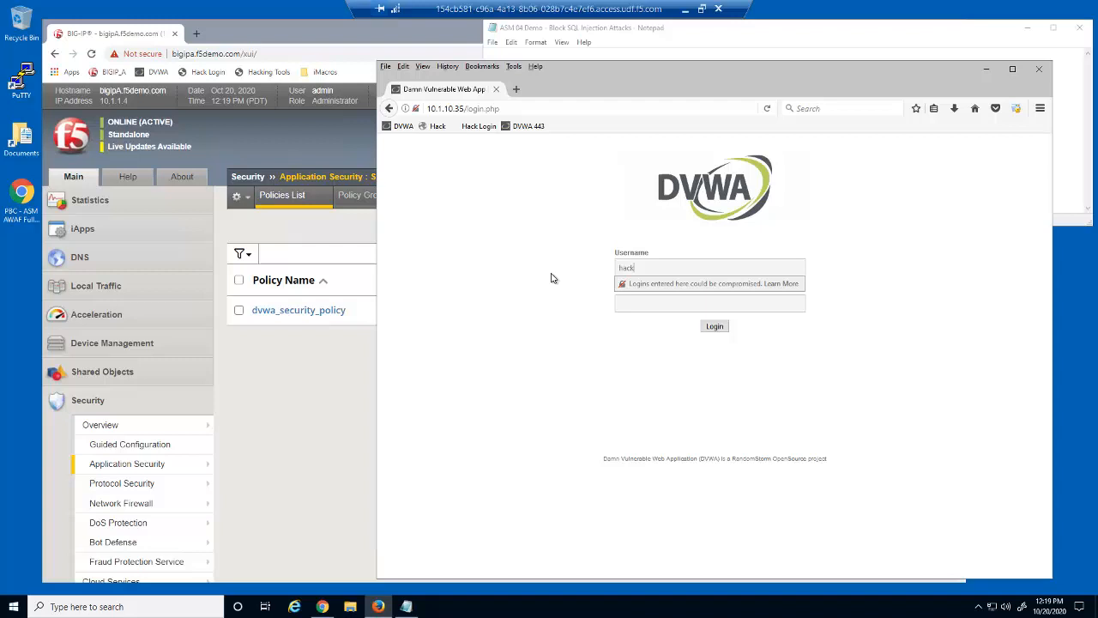
{"action": "type", "text": "er"}
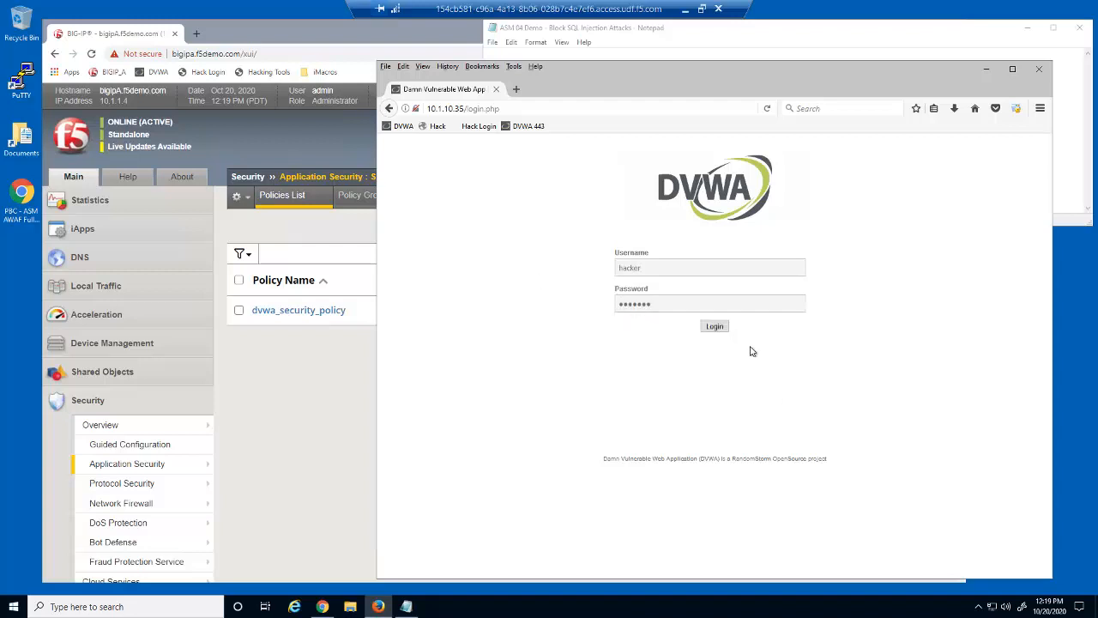
{"action": "left_click", "coordinate": [714, 326]}
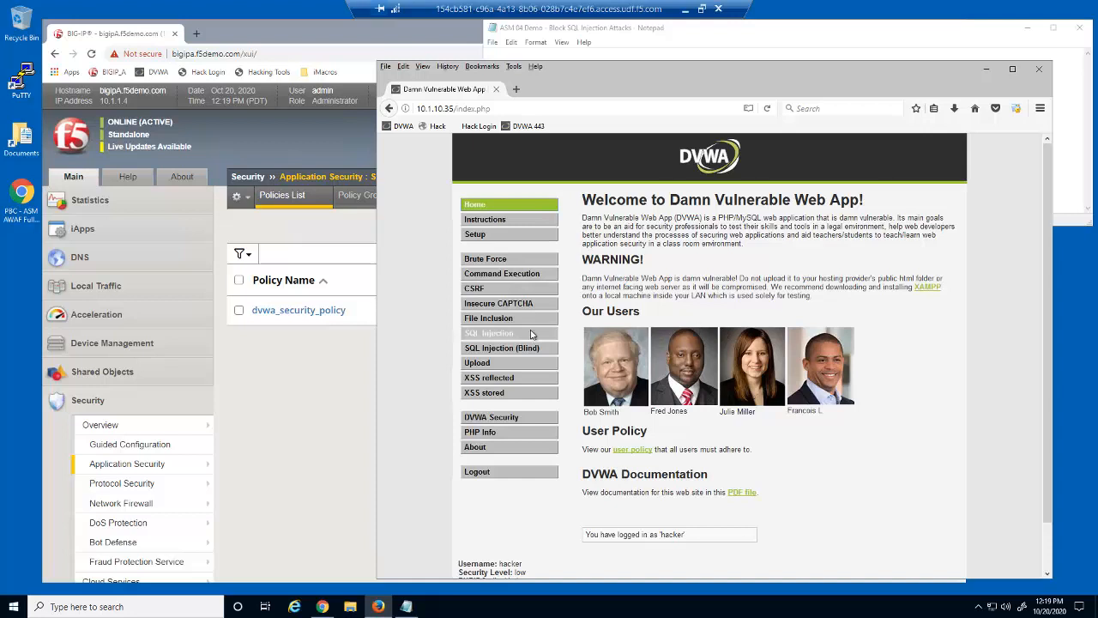
Step: Submit the UNION SELECT concat payload on the blind SQL Injection page, which is rejected
{"action": "left_click", "coordinate": [488, 333]}
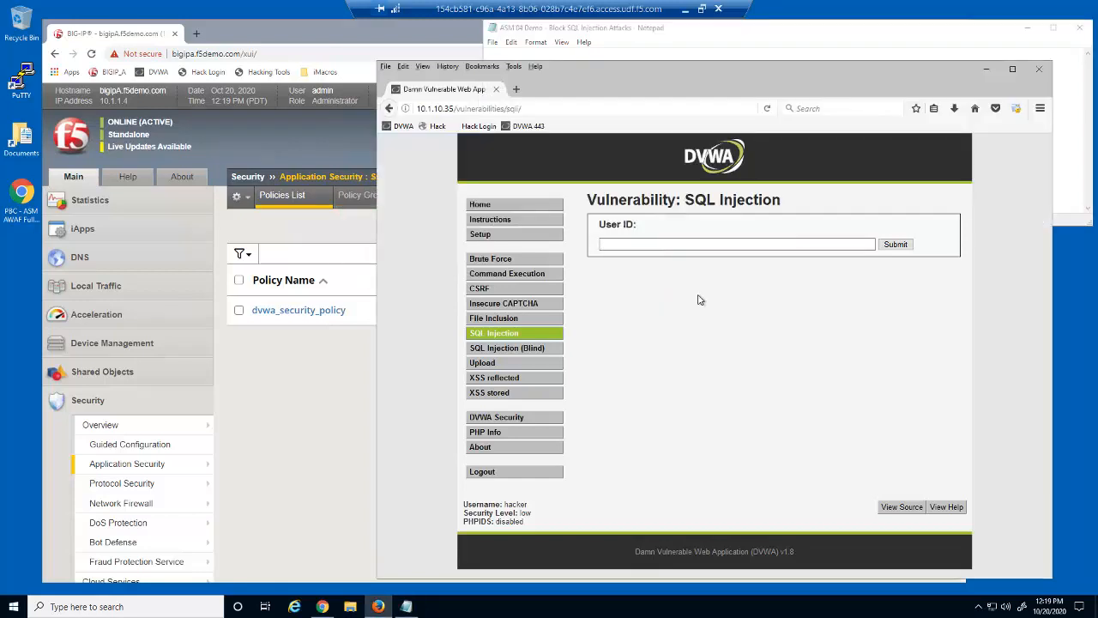
{"action": "left_click", "coordinate": [896, 244]}
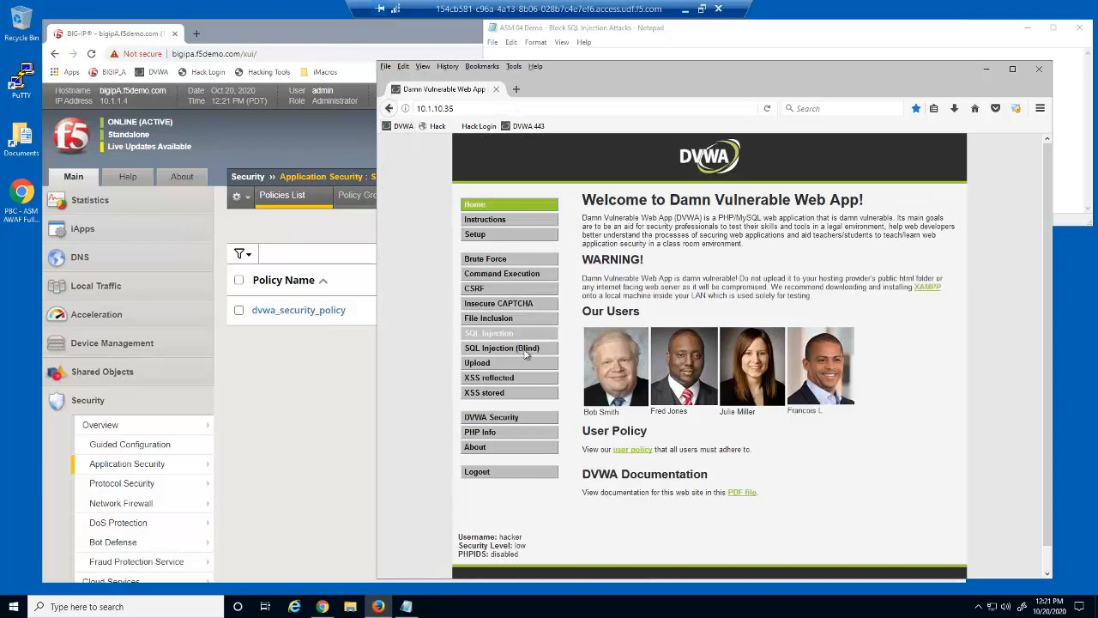
{"action": "left_click", "coordinate": [502, 348]}
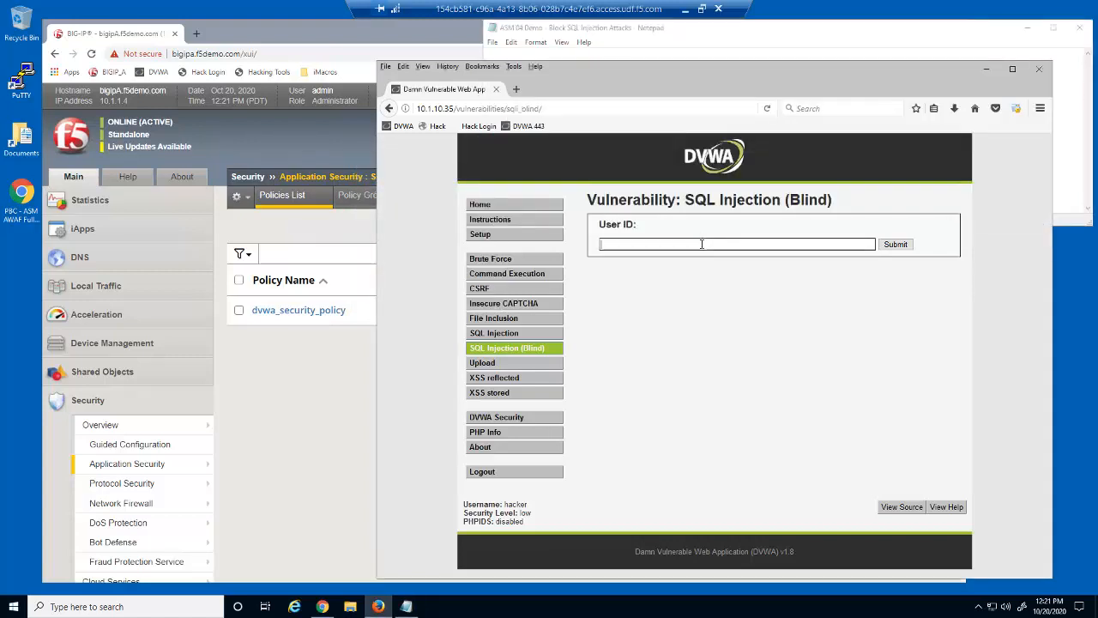
{"action": "type", "text": "ct null, concat(first_name,0x0a,last_name,0x0a,user,0x0a,password) from users #"}
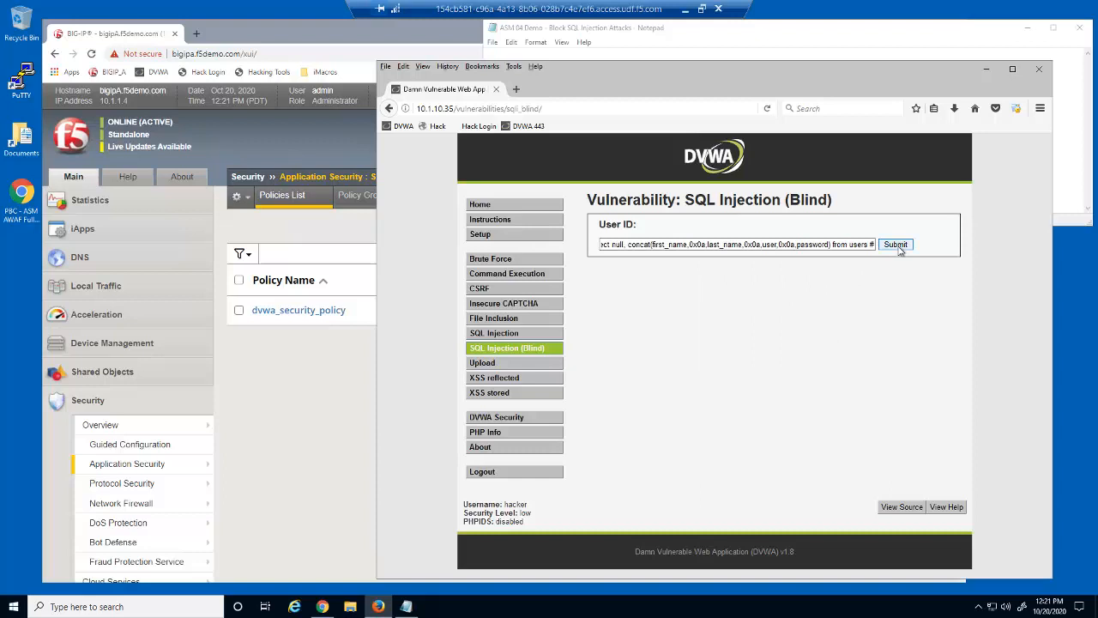
{"action": "left_click", "coordinate": [895, 244]}
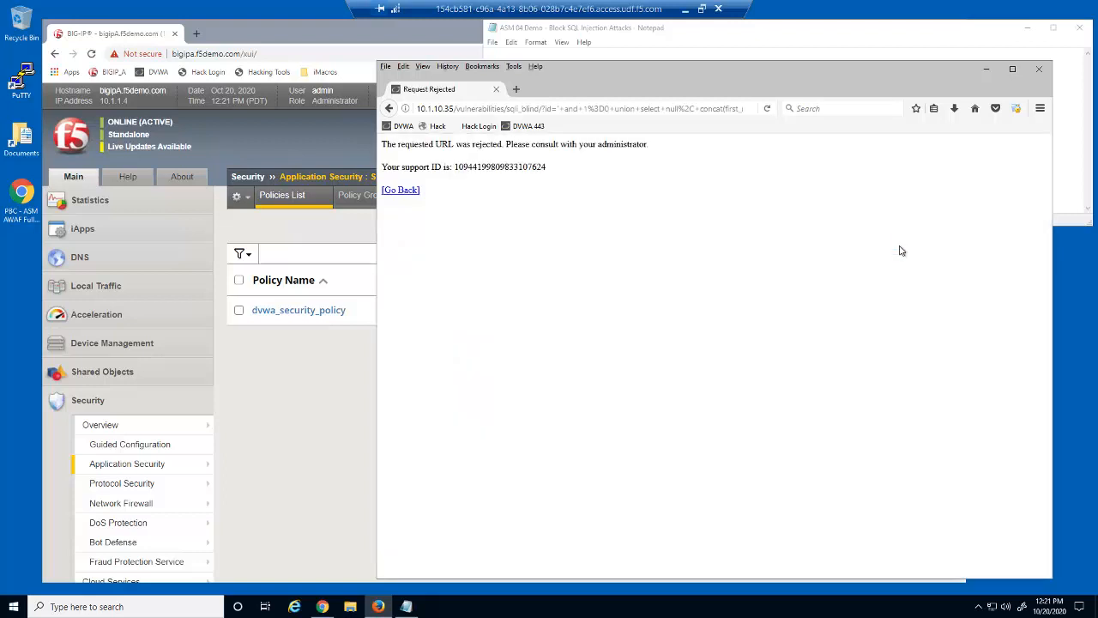
{"action": "left_click", "coordinate": [402, 126]}
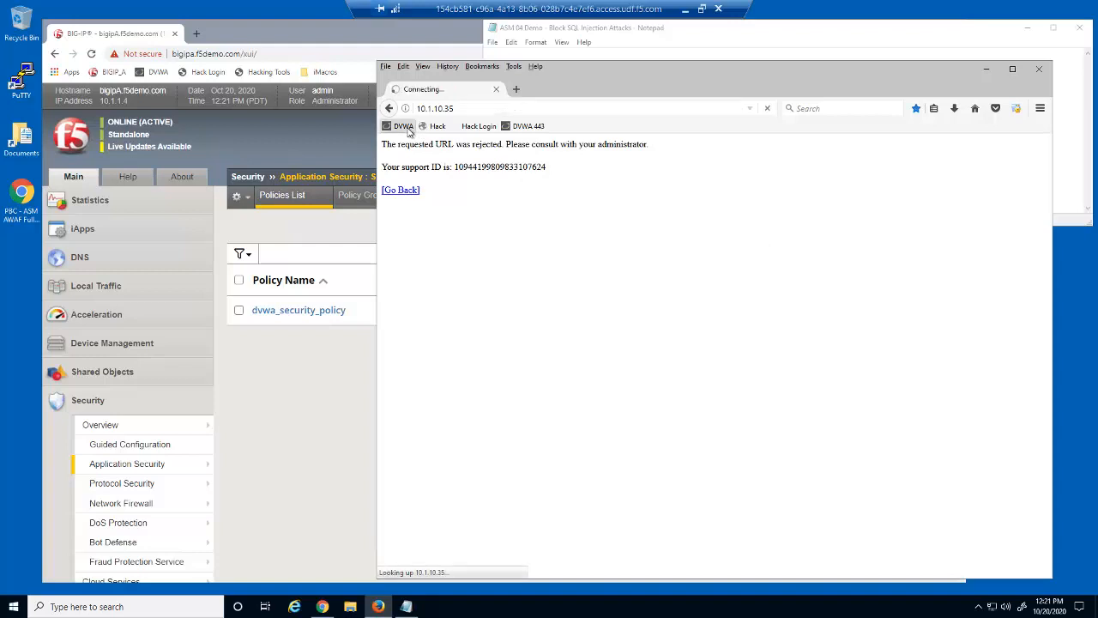
Step: Submit the URL-encoded UNION SELECT payload on DVWA's reflected XSS page and see it rejected
{"action": "left_click", "coordinate": [495, 377]}
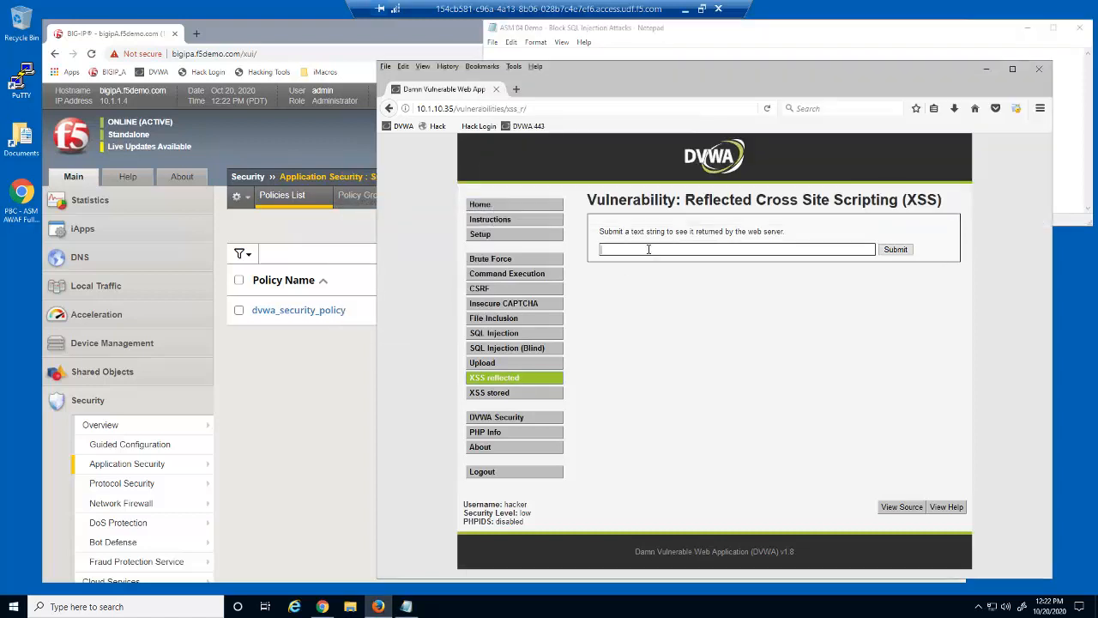
{"action": "type", "text": "a%2Clast_name%2C0x0a%2Cuser%2C0x0a%2Cpassword%29+from+users+%23"}
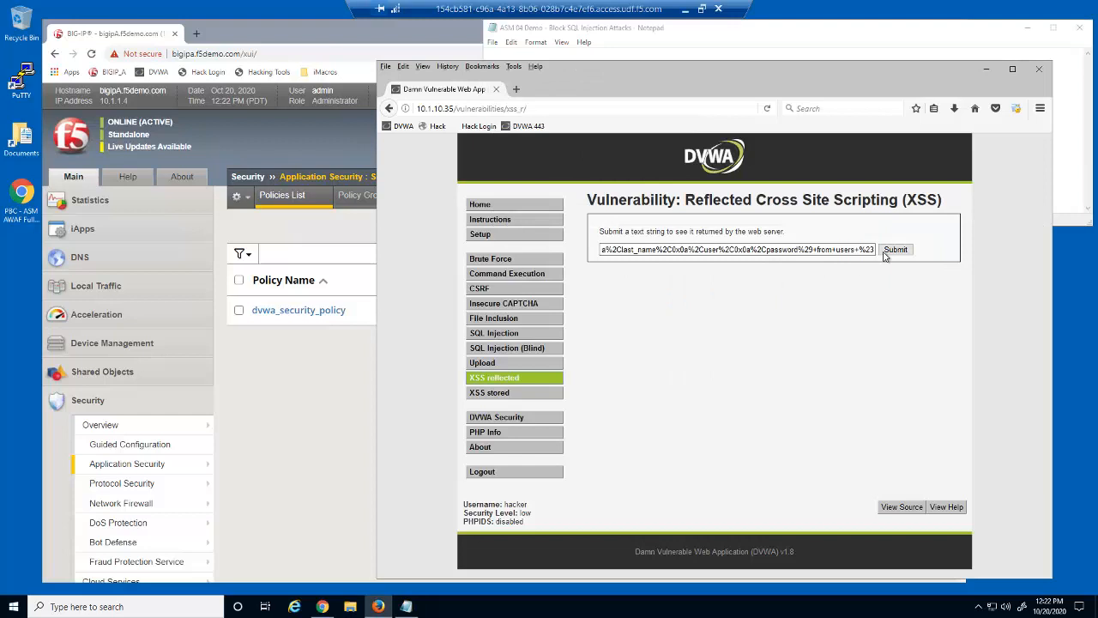
{"action": "left_click", "coordinate": [896, 249]}
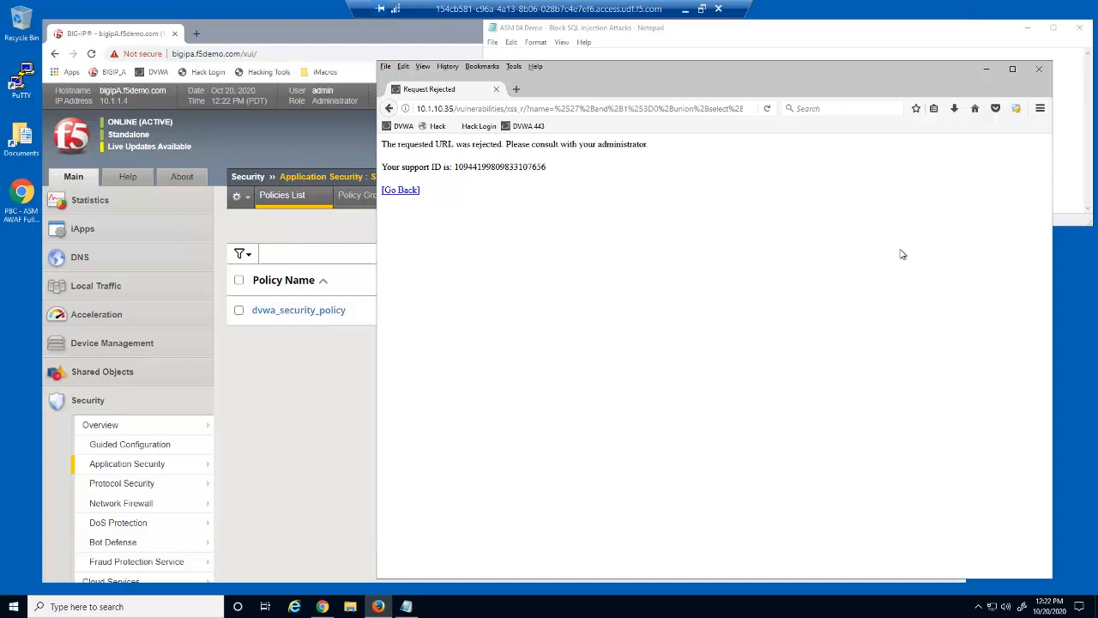
{"action": "mouse_move", "coordinate": [1028, 85]}
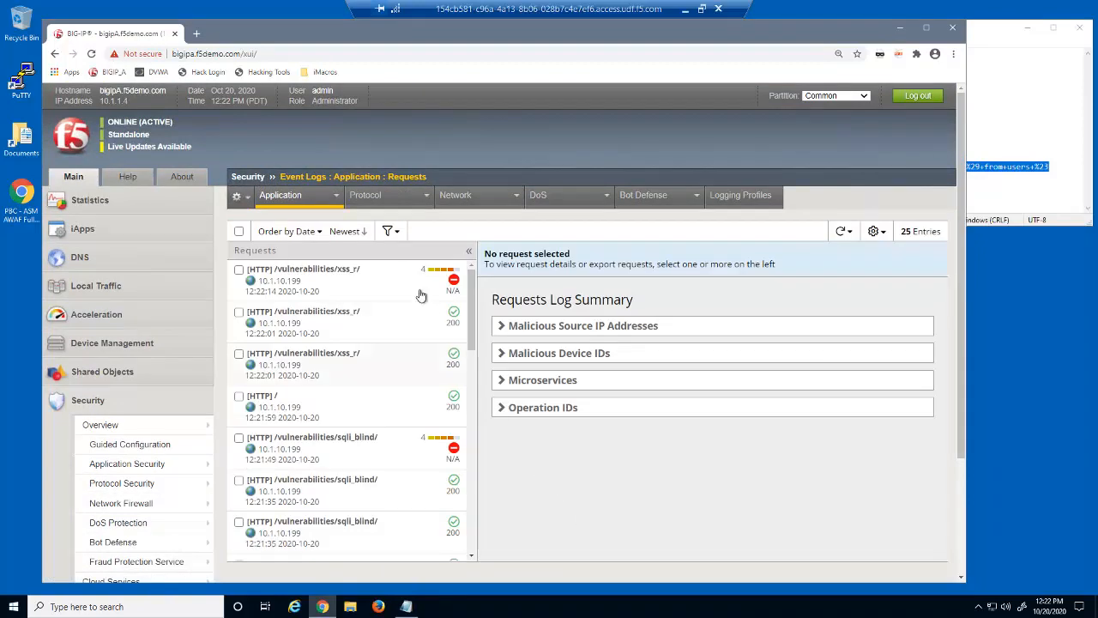
Step: Filter the request log to Request Status: Blocked and select the login.php entry
{"action": "left_click", "coordinate": [387, 231]}
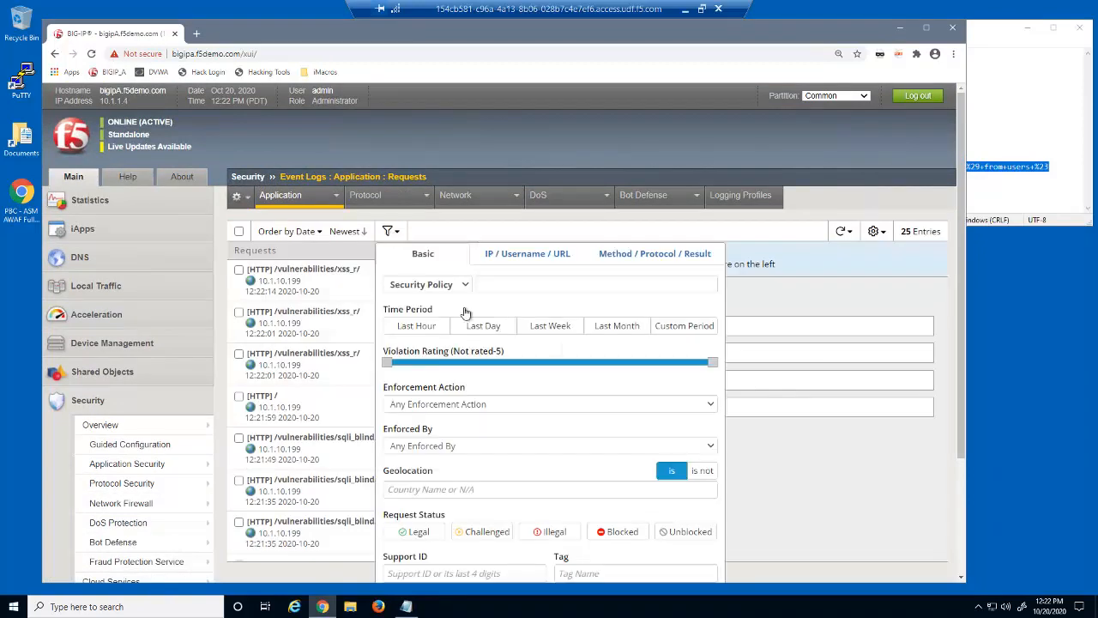
{"action": "left_click", "coordinate": [618, 531]}
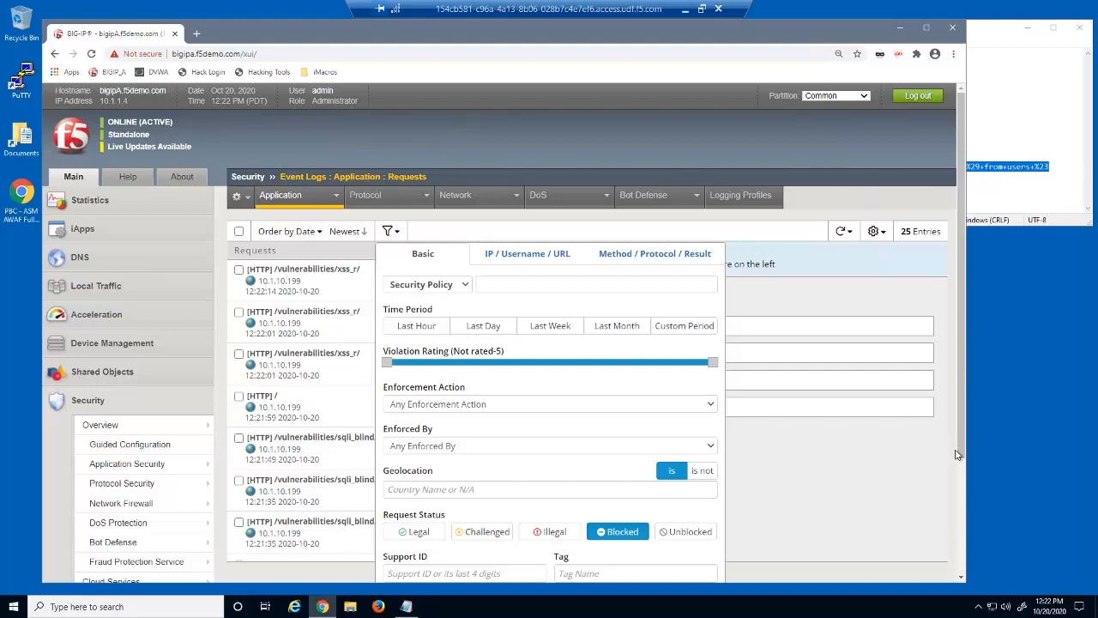
{"action": "scroll", "scroll_direction": "down", "scroll_amount": 3}
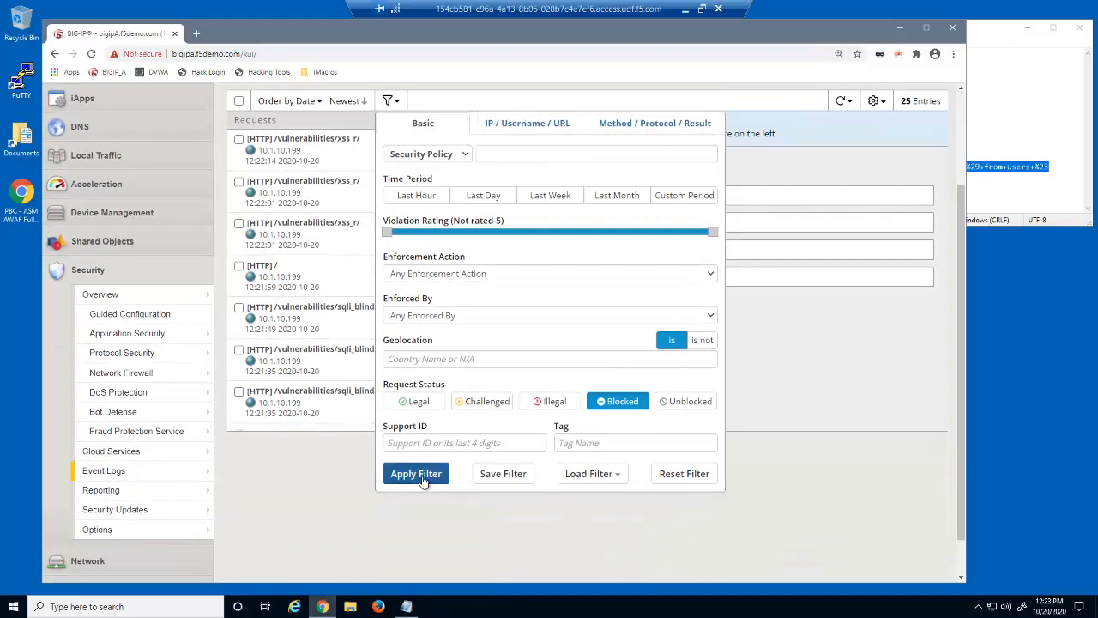
{"action": "left_click", "coordinate": [416, 473]}
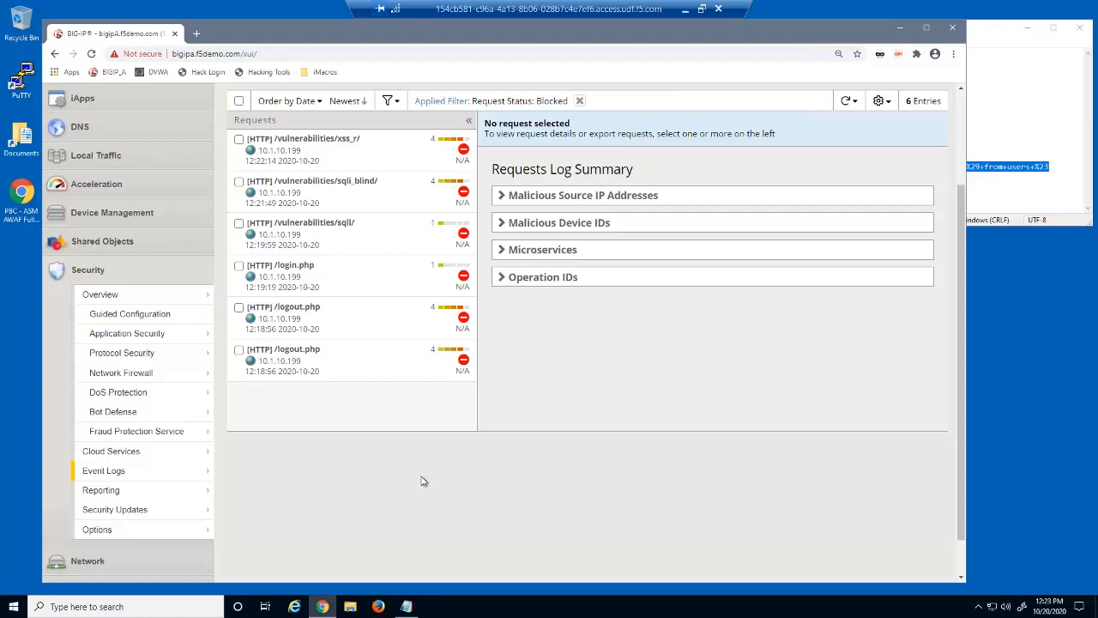
{"action": "left_click", "coordinate": [282, 275]}
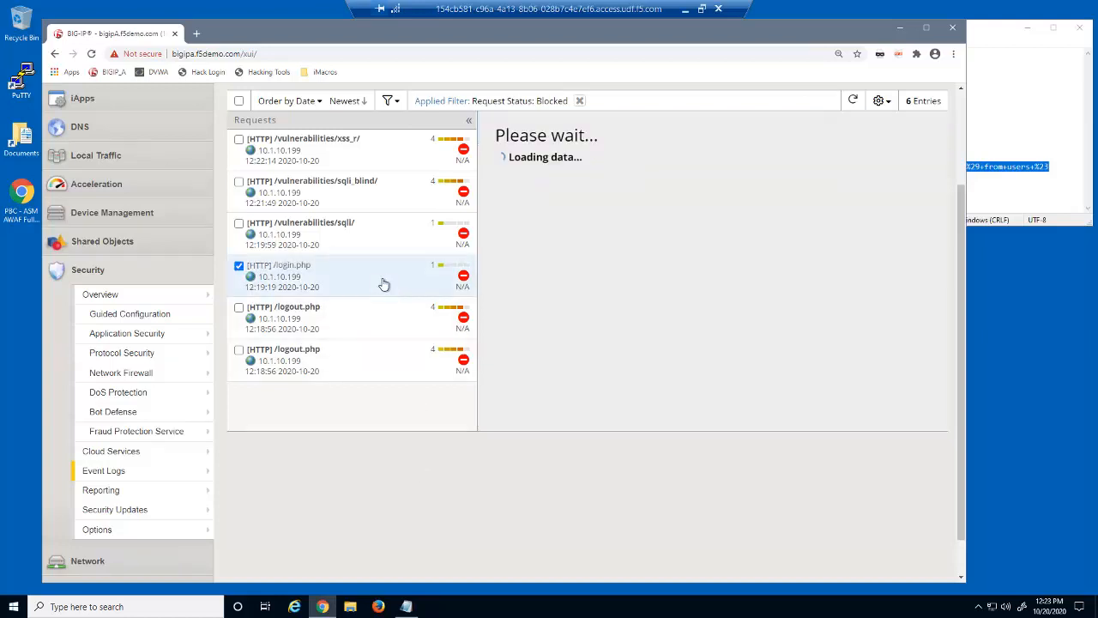
Step: Review login.php's SQL-Injection signature details, then open the blocked sqli request's details
{"action": "left_click", "coordinate": [283, 275]}
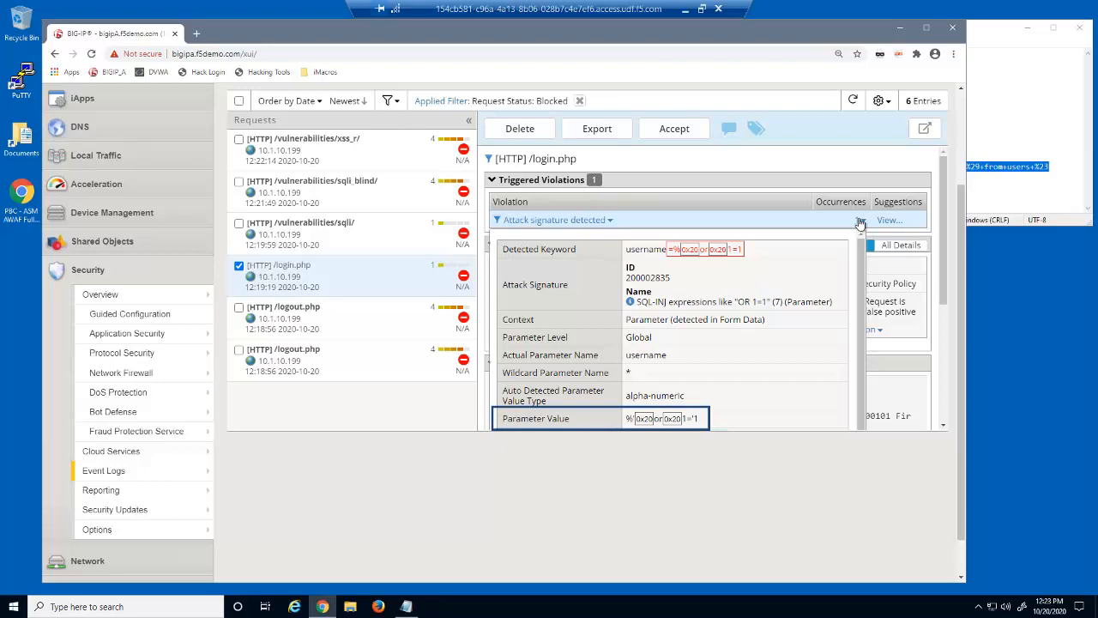
{"action": "left_click", "coordinate": [847, 245]}
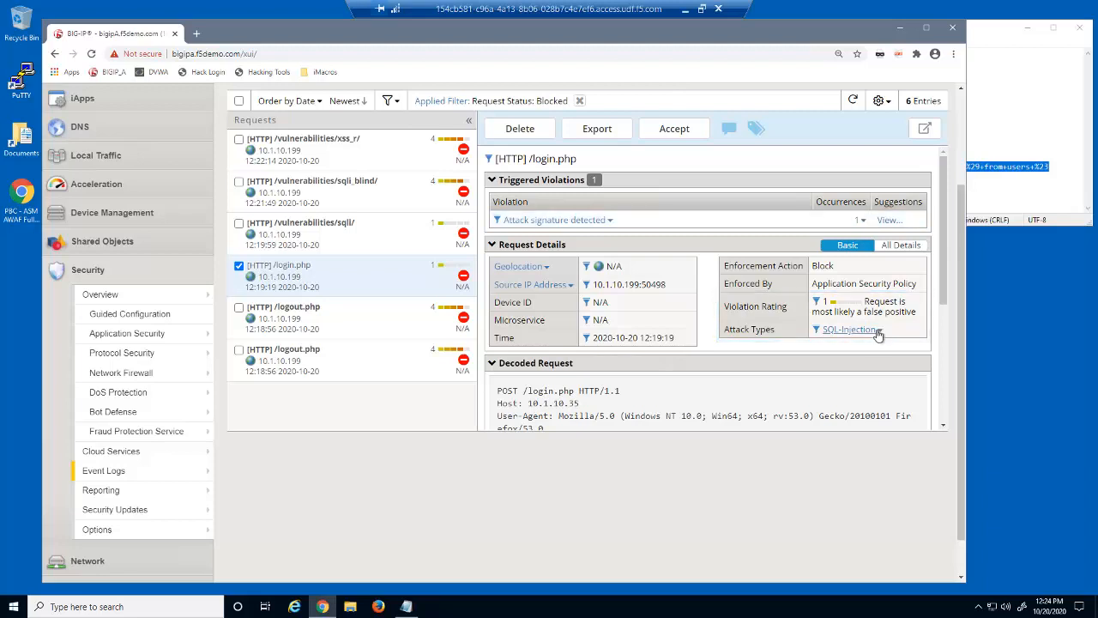
{"action": "mouse_move", "coordinate": [852, 329]}
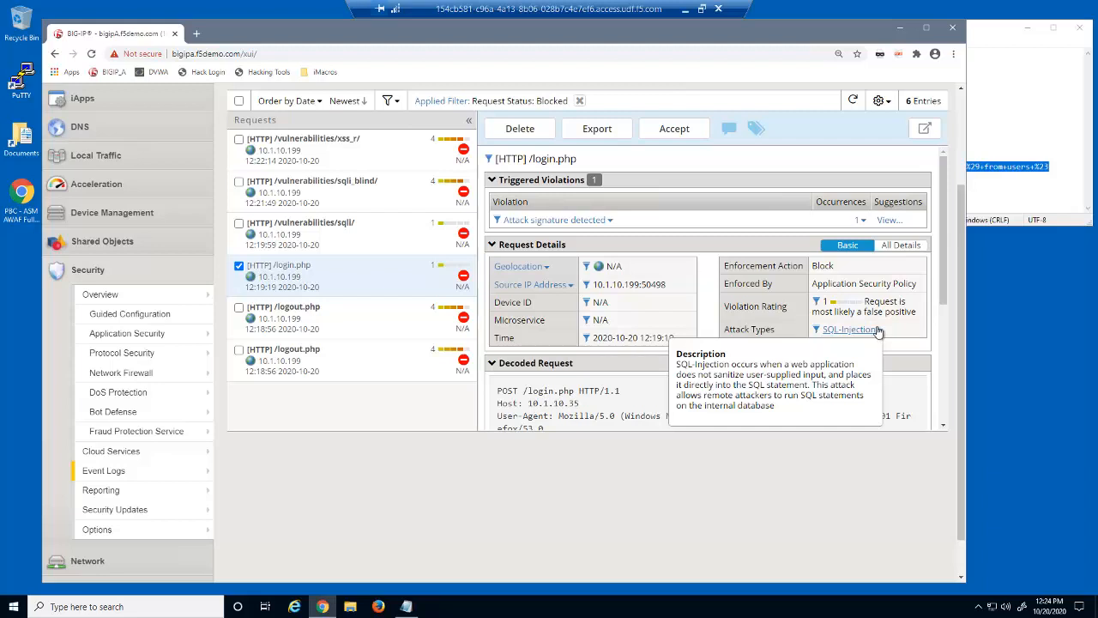
{"action": "left_click", "coordinate": [301, 232]}
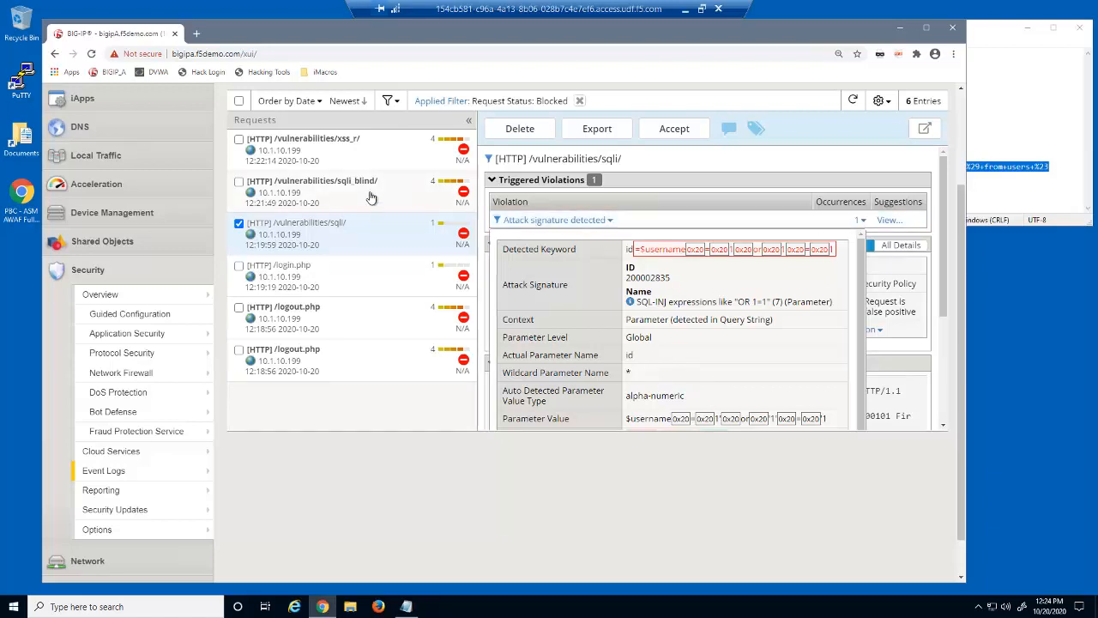
Step: Review sqli_blind's UNION SELECT signatures and the xss_r request's decoded query string
{"action": "left_click", "coordinate": [311, 191]}
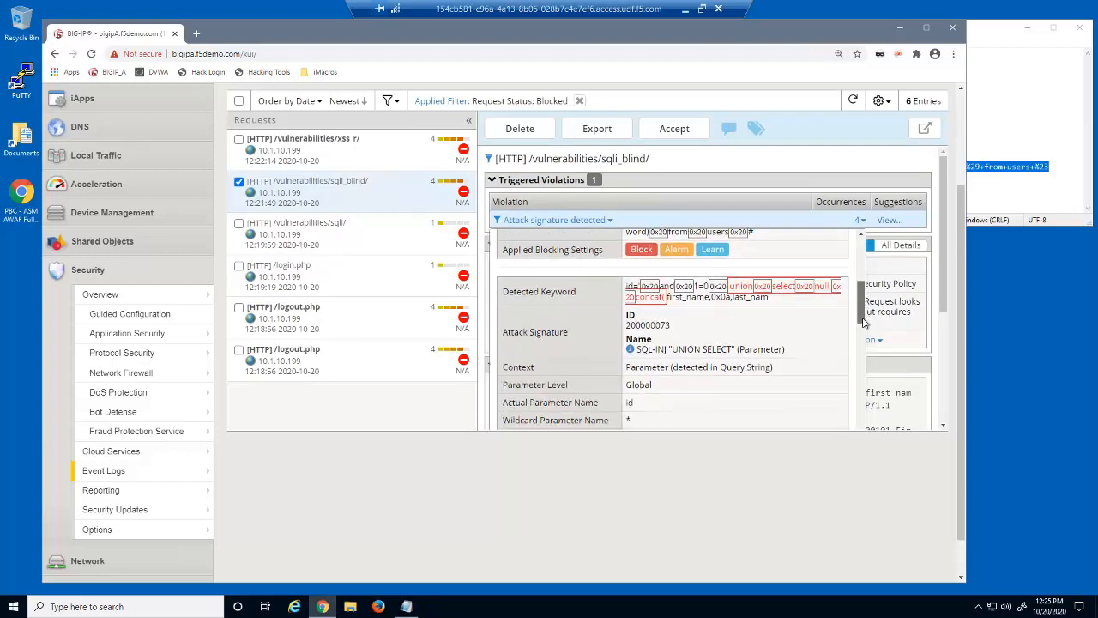
{"action": "scroll", "scroll_direction": "down", "scroll_amount": 3}
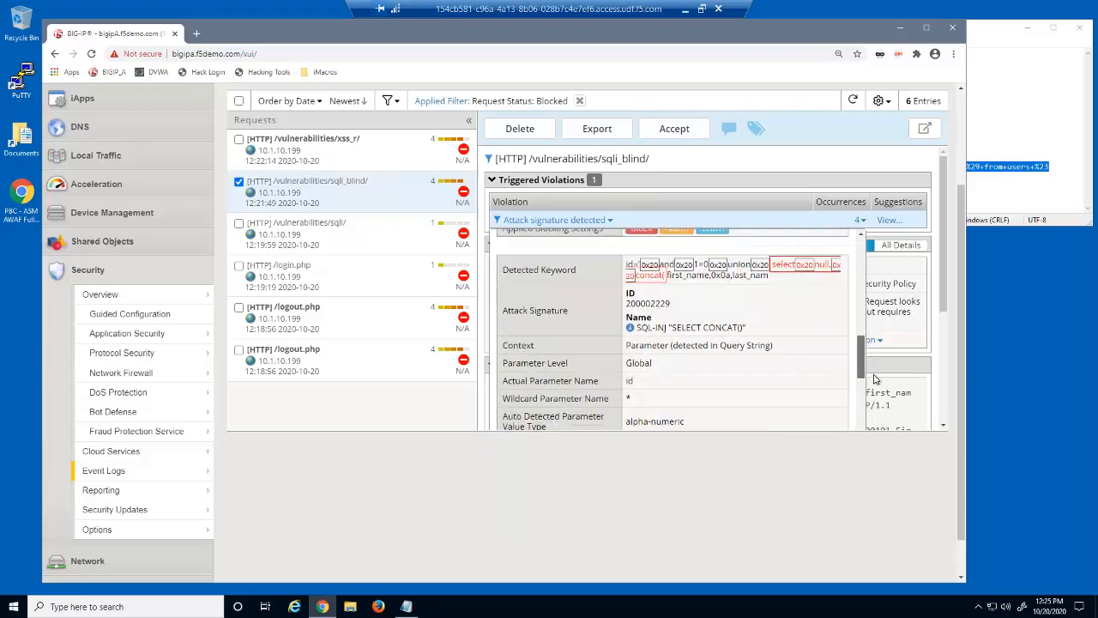
{"action": "scroll", "scroll_direction": "down", "scroll_amount": 3}
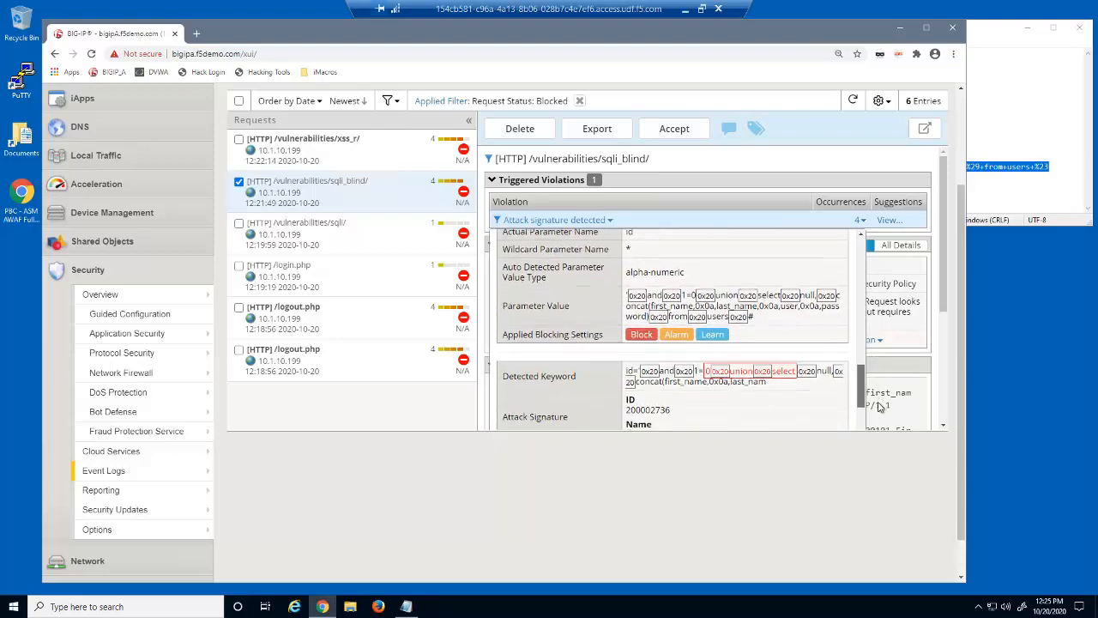
{"action": "scroll", "scroll_direction": "down", "scroll_amount": 3}
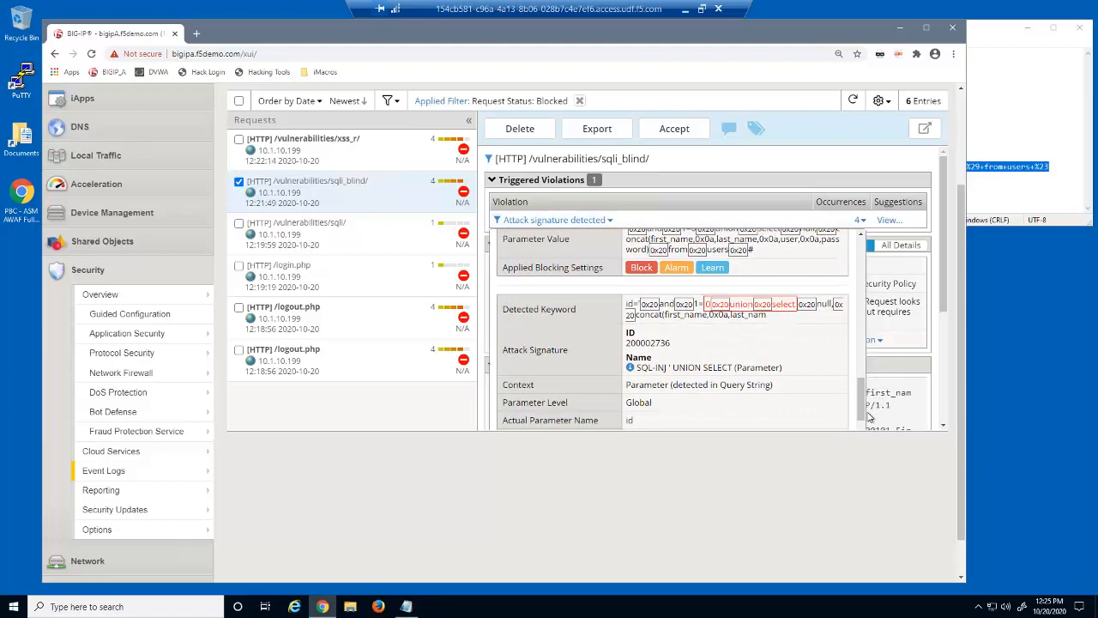
{"action": "mouse_move", "coordinate": [394, 158]}
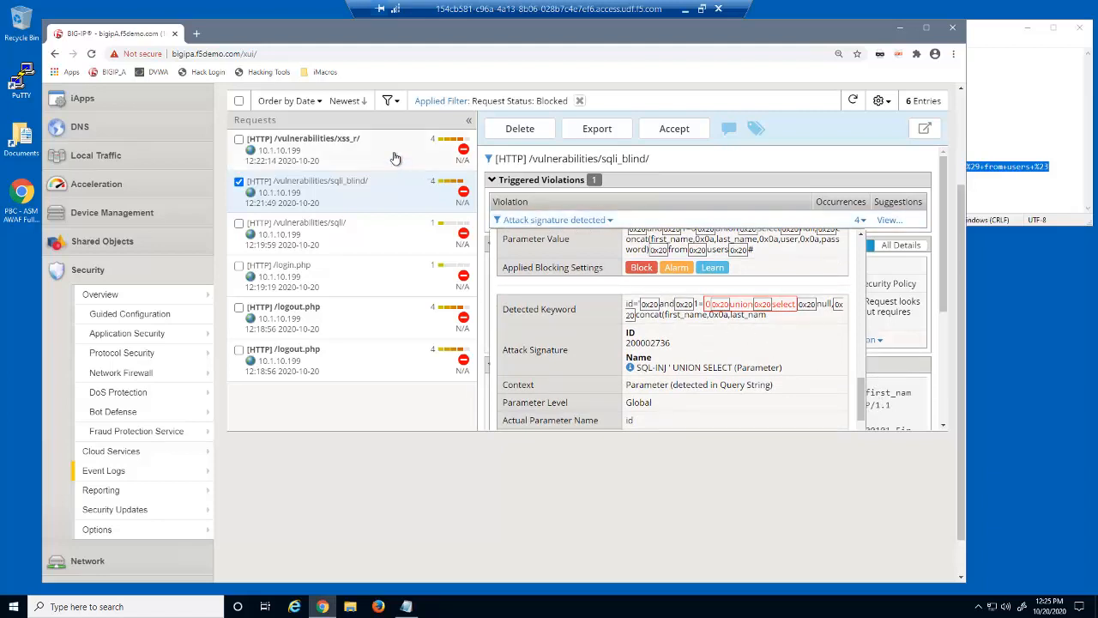
{"action": "left_click", "coordinate": [302, 149]}
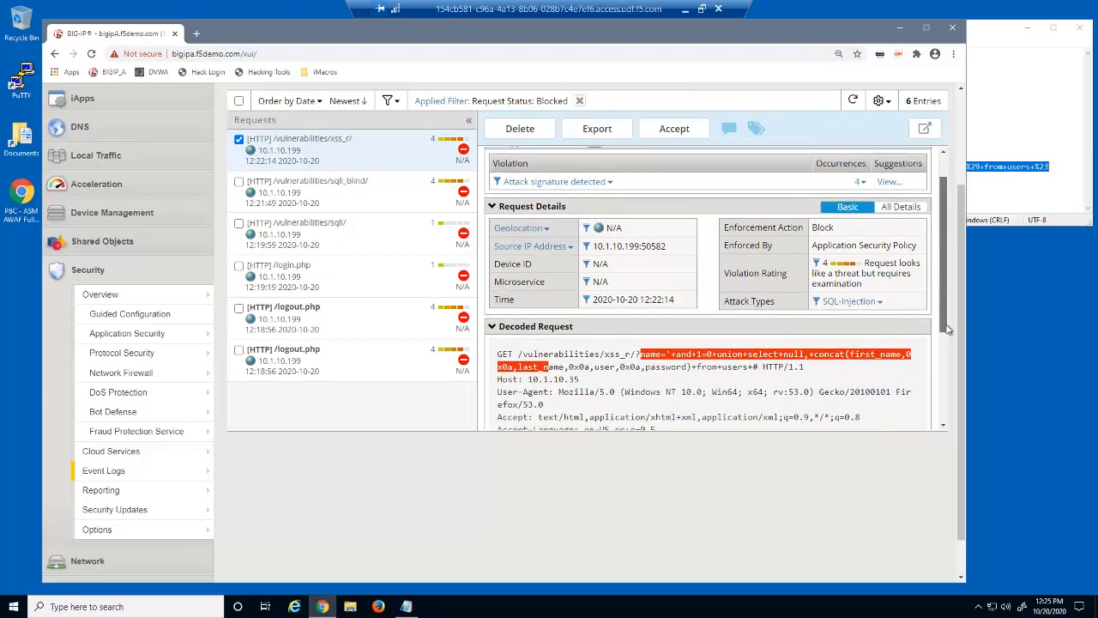
{"action": "scroll", "scroll_direction": "down", "scroll_amount": 3}
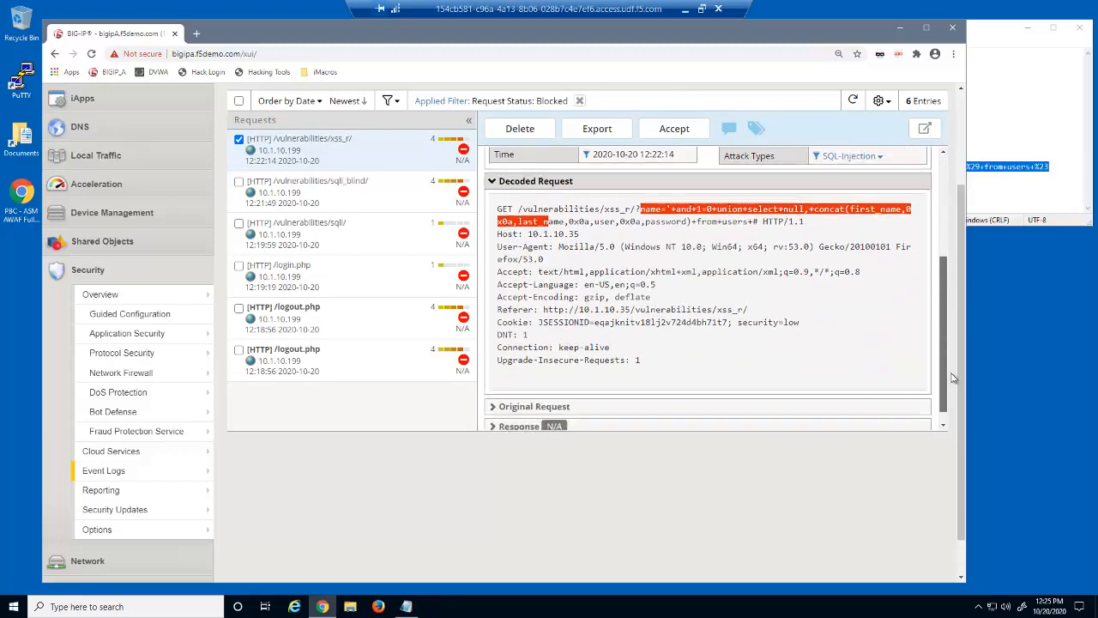